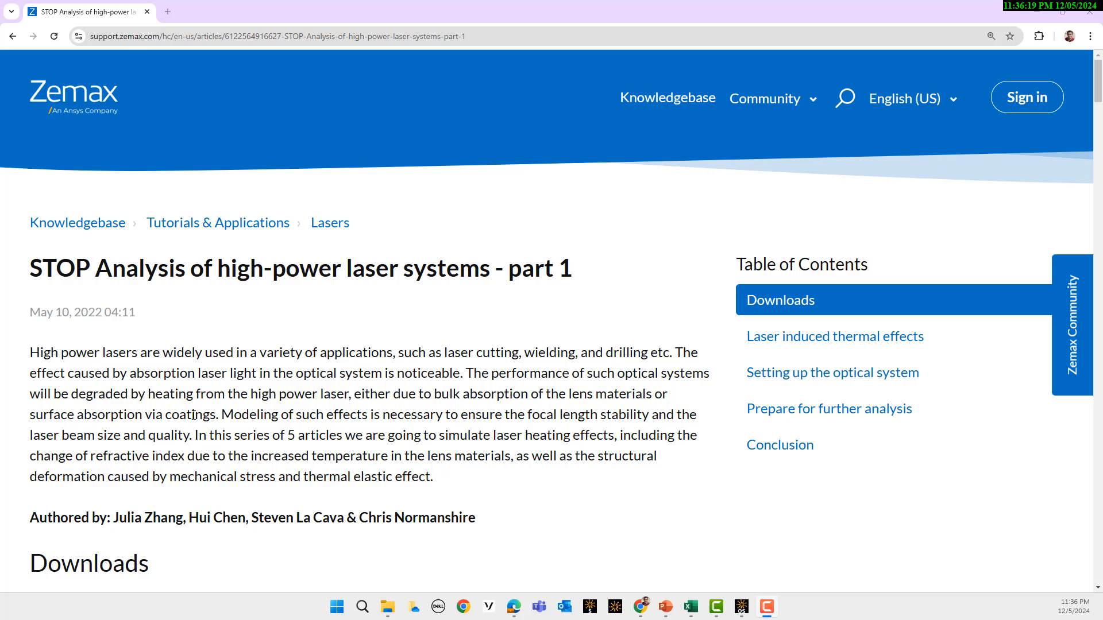
{"action": "mouse_move", "coordinate": [105, 277]}
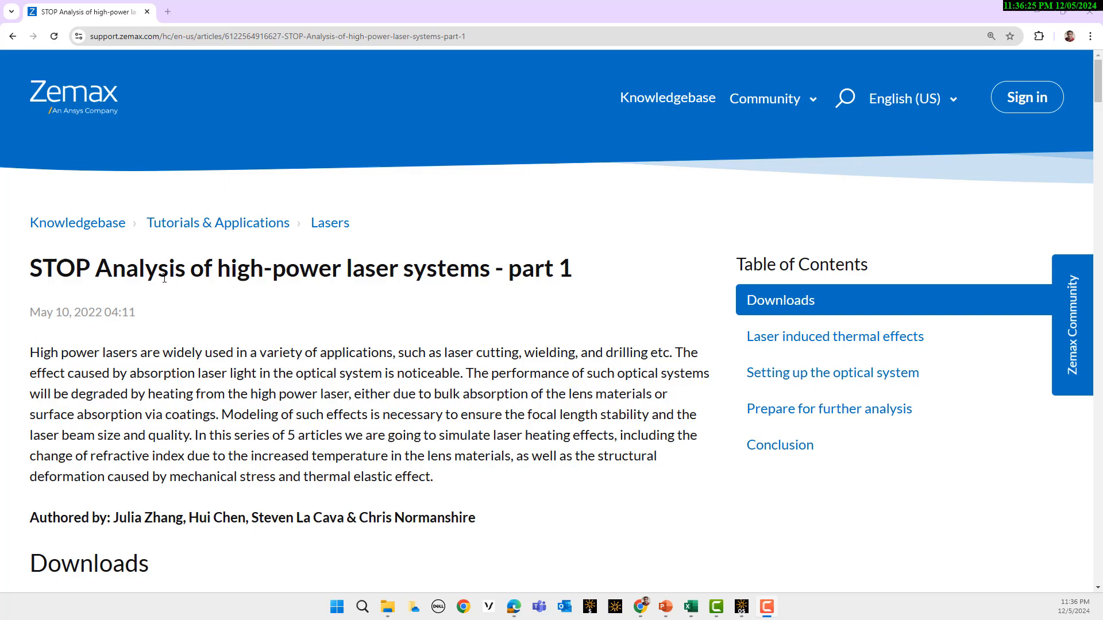
Zoom the F-Theta lens 3D Layout and dock it as a tab beside Lens Data.
{"action": "scroll", "scroll_direction": "down", "scroll_amount": 3}
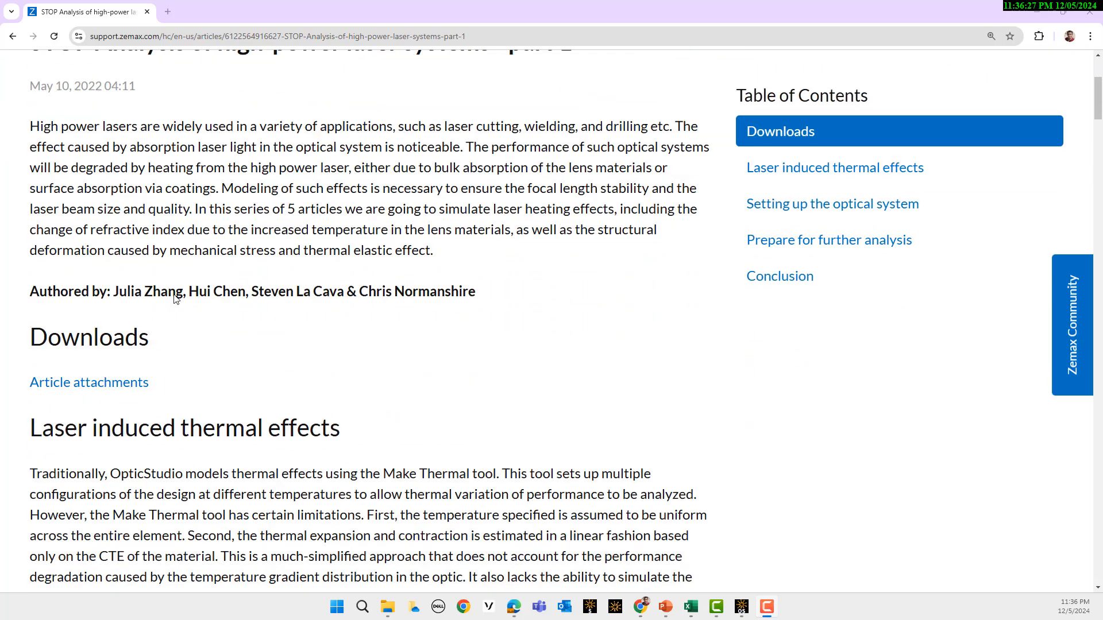
{"action": "scroll", "scroll_direction": "down", "scroll_amount": 3}
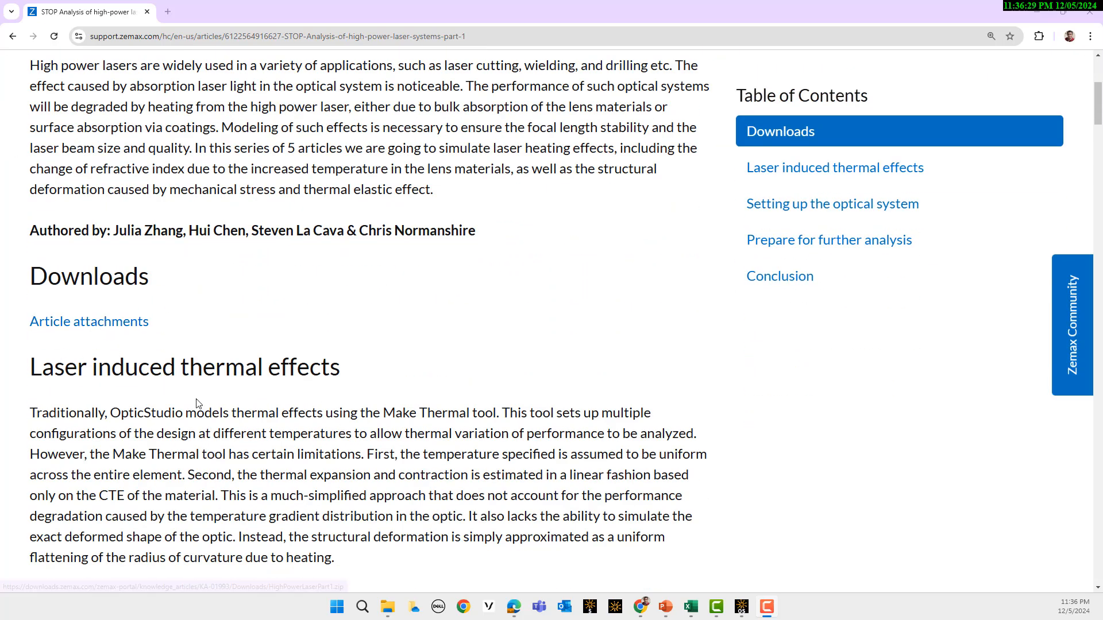
{"action": "scroll", "scroll_direction": "up", "scroll_amount": 3}
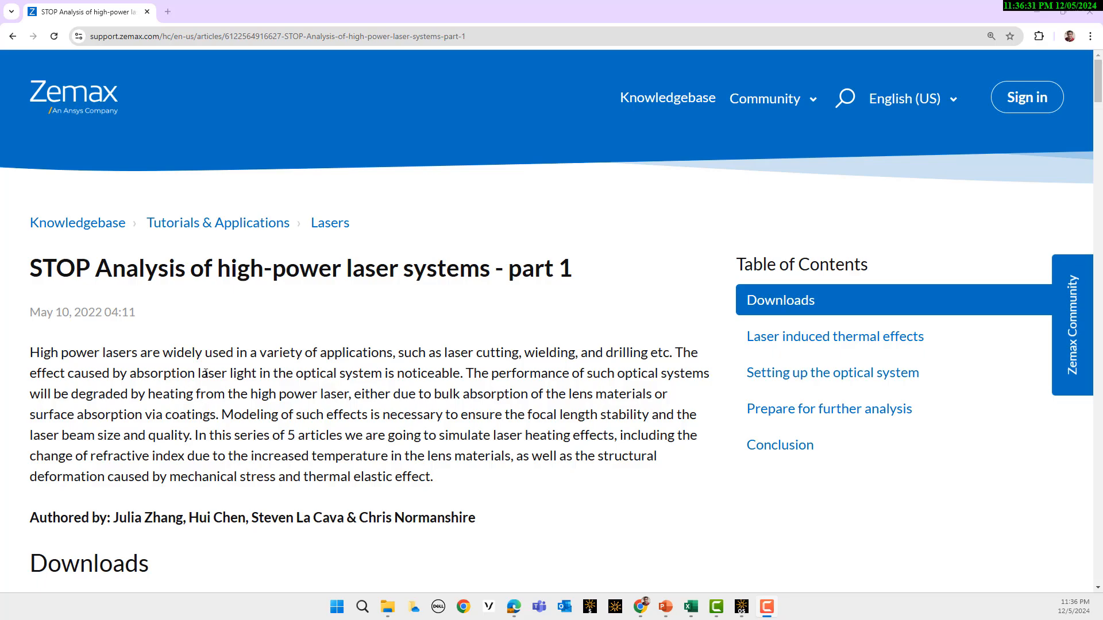
{"action": "scroll", "scroll_direction": "down", "scroll_amount": 3}
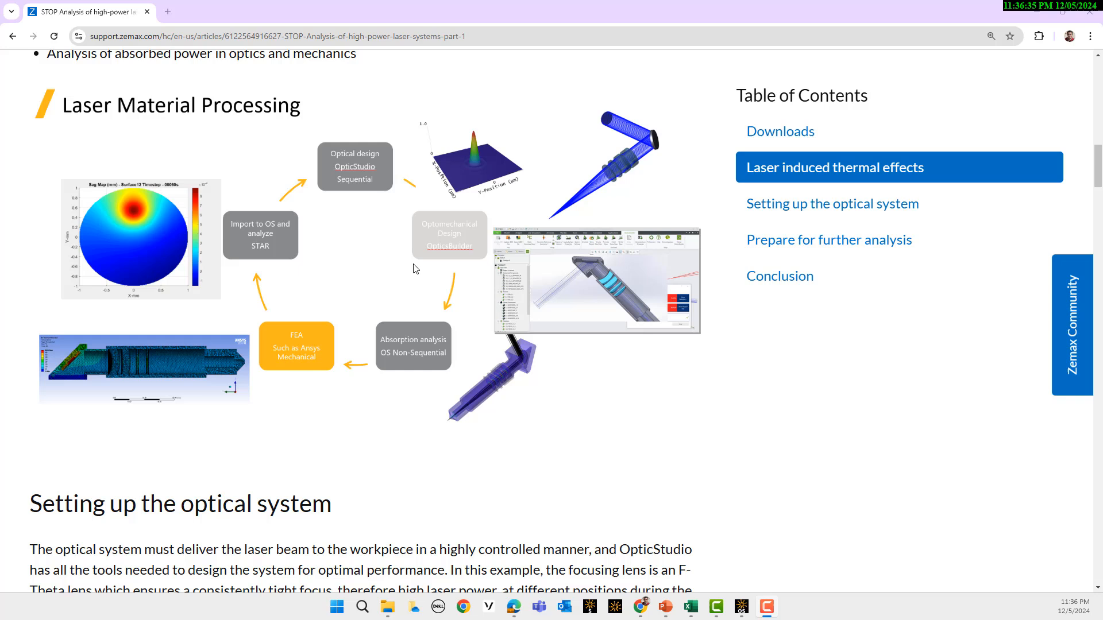
{"action": "mouse_move", "coordinate": [412, 286]}
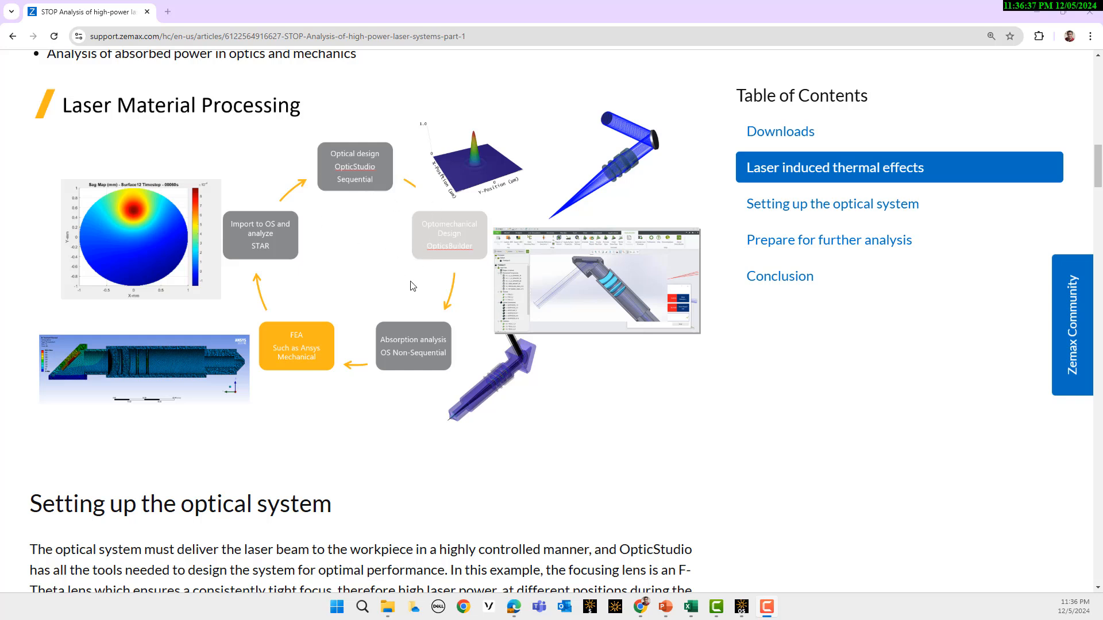
{"action": "mouse_move", "coordinate": [514, 388]}
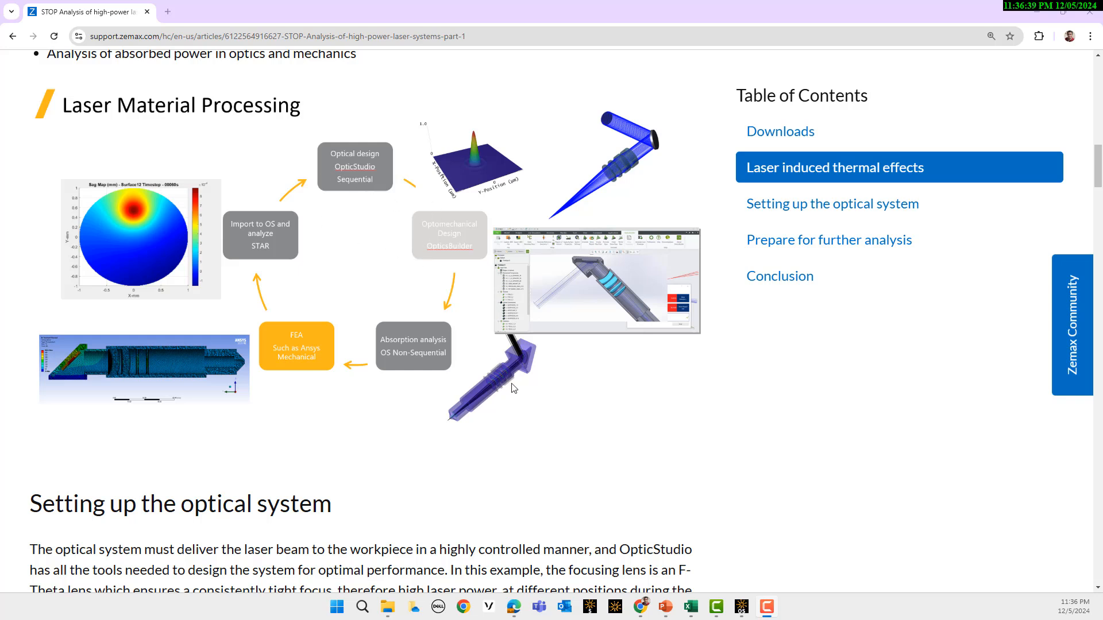
{"action": "mouse_move", "coordinate": [663, 562]}
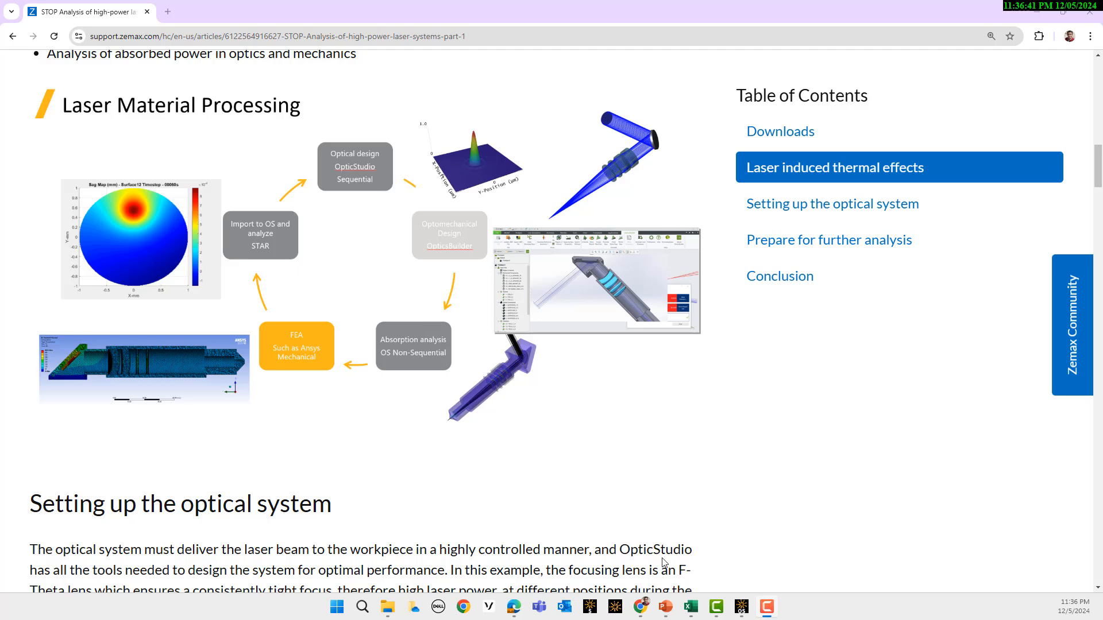
{"action": "mouse_move", "coordinate": [738, 606]}
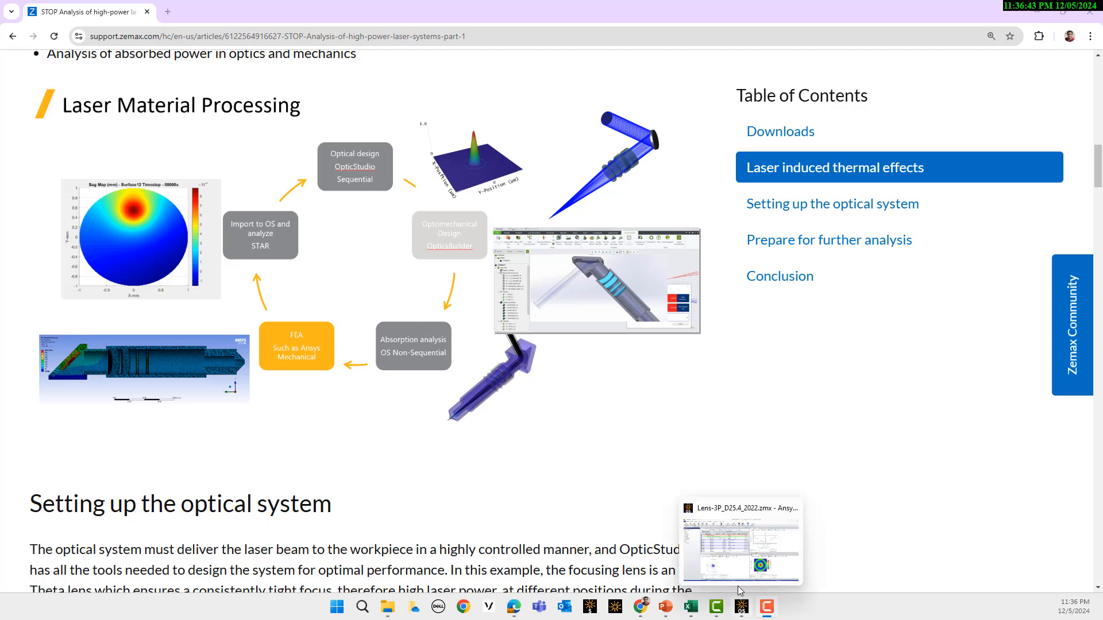
{"action": "left_click", "coordinate": [742, 542]}
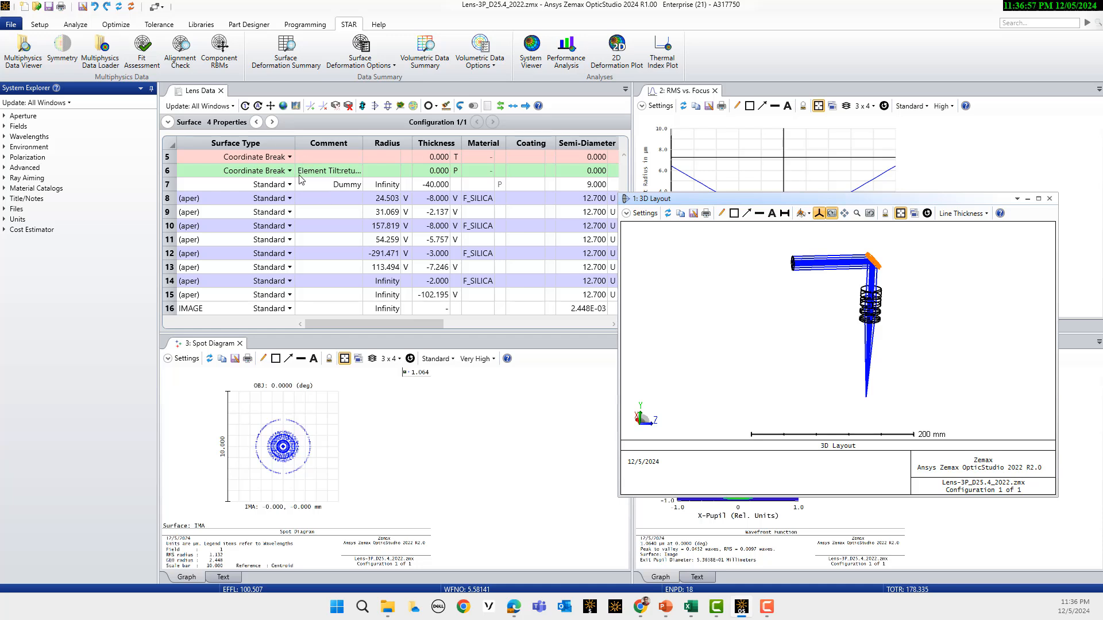
{"action": "left_click", "coordinate": [385, 197]}
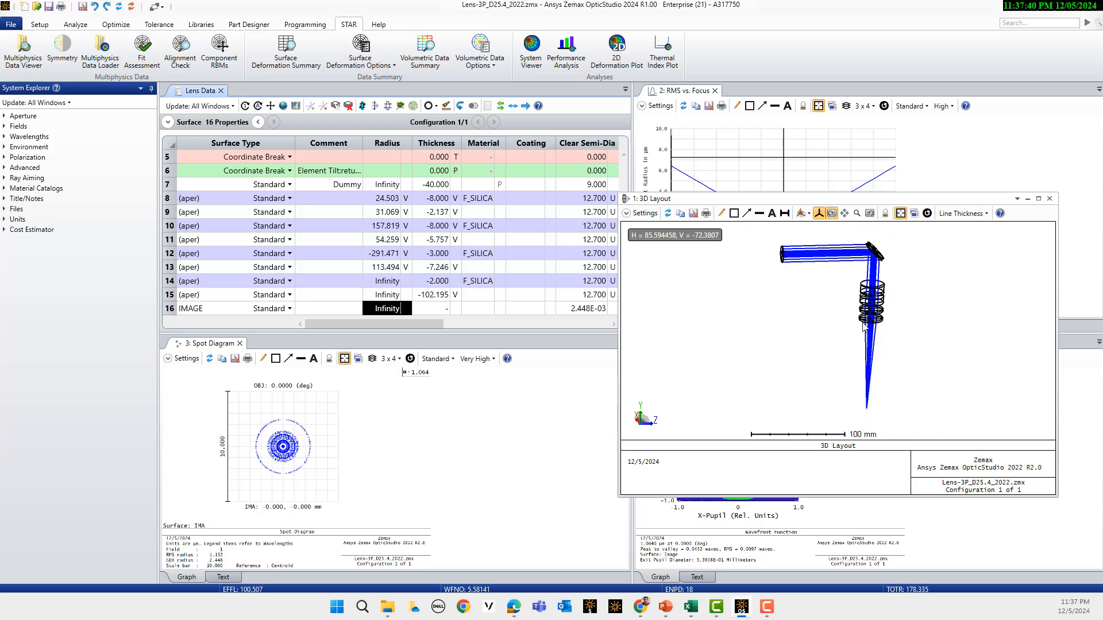
{"action": "mouse_move", "coordinate": [898, 284]}
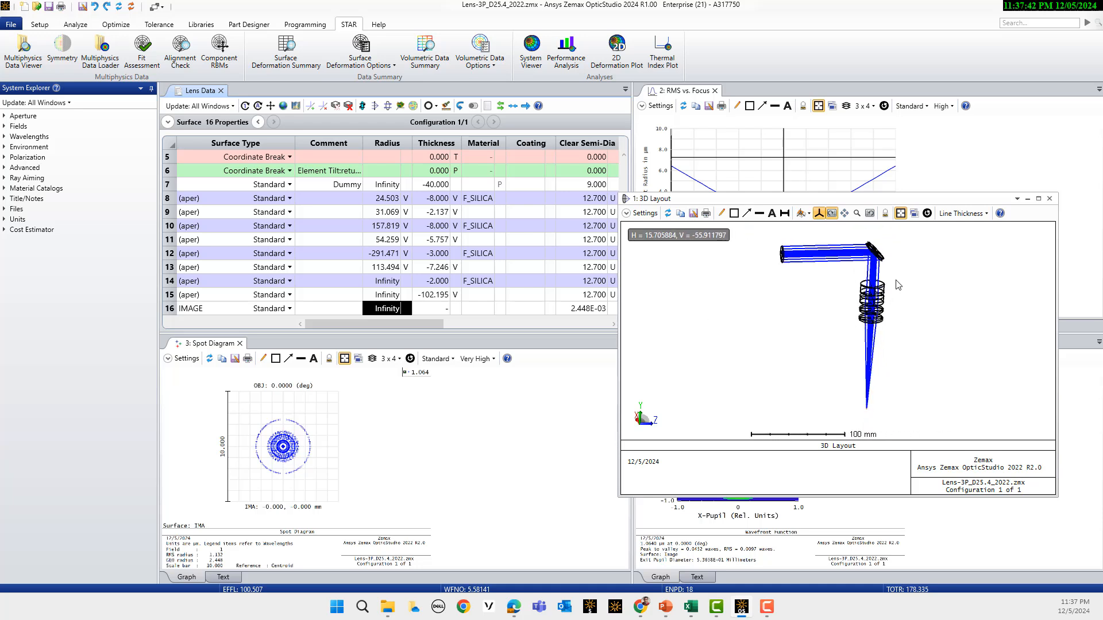
{"action": "mouse_move", "coordinate": [890, 256]}
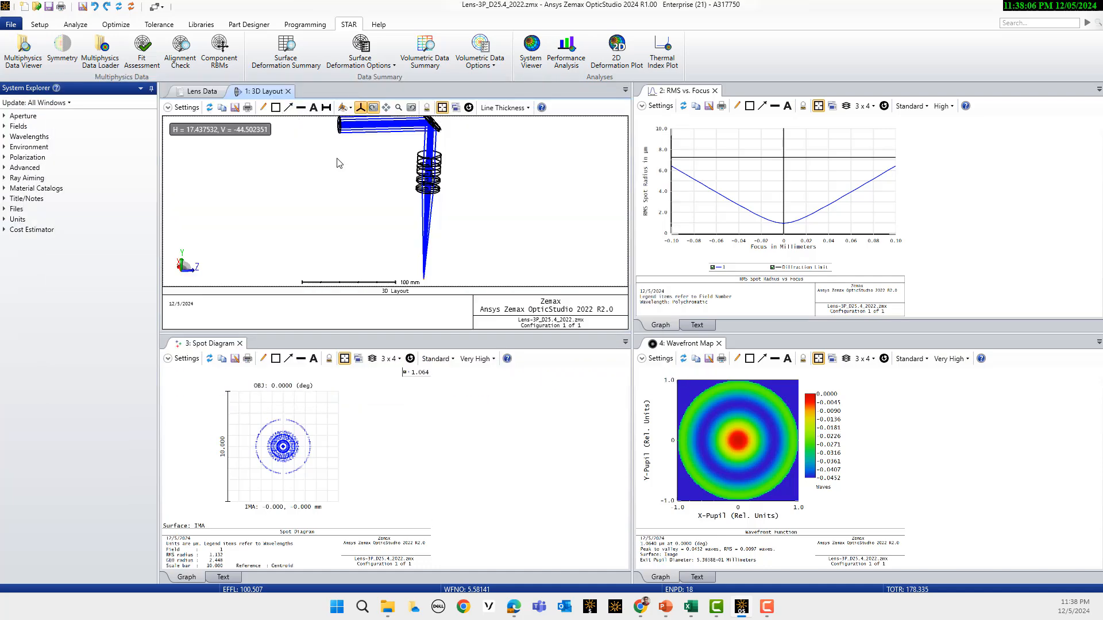
Bring the Lens Data table back in front and show the Optimize ribbon tools.
{"action": "left_click", "coordinate": [199, 92]}
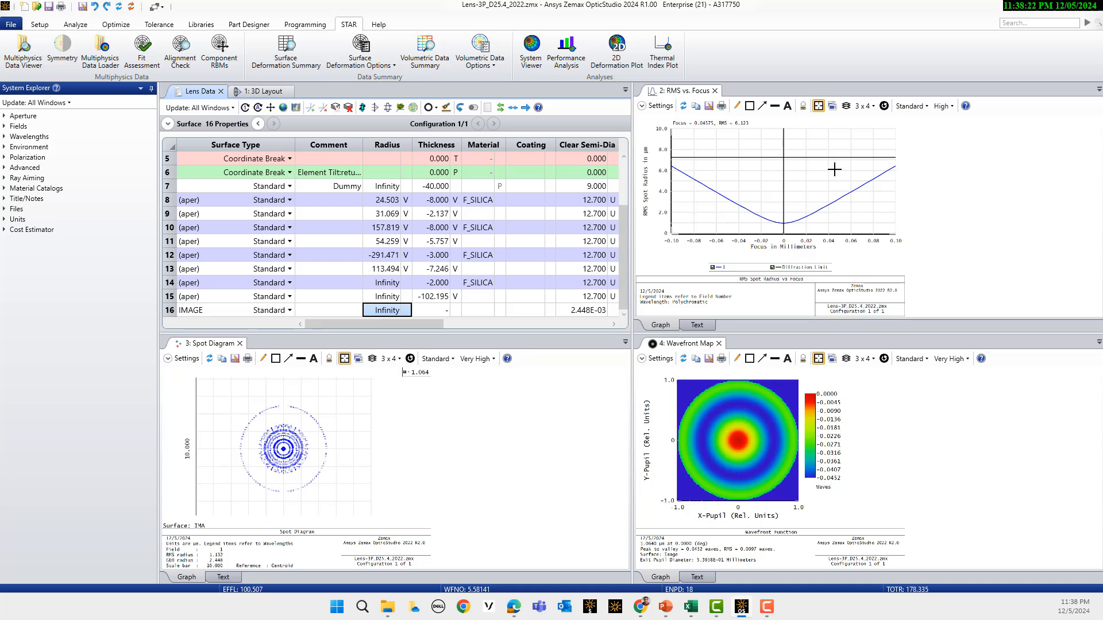
{"action": "left_click", "coordinate": [407, 241]}
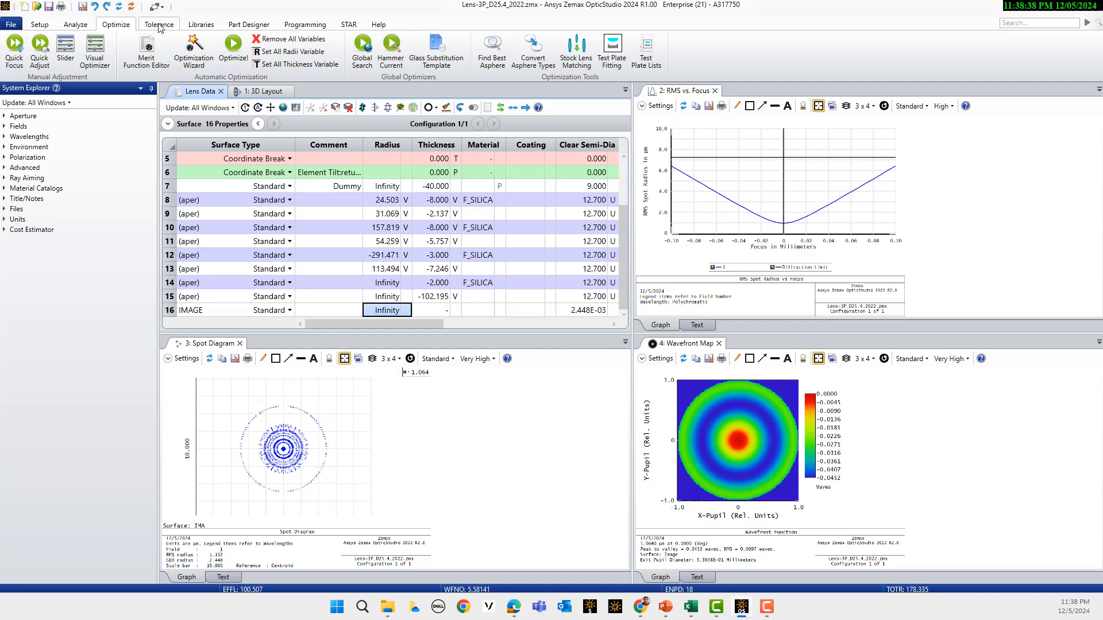
Show the Tolerance ribbon tab and its Tolerancing button.
{"action": "left_click", "coordinate": [159, 24]}
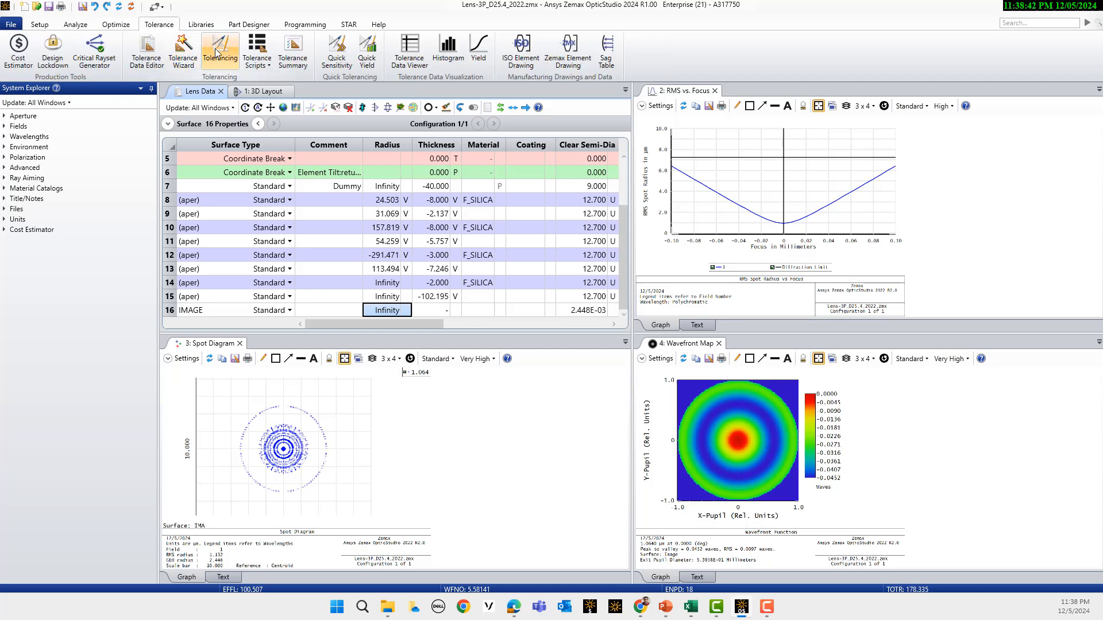
{"action": "mouse_move", "coordinate": [220, 51]}
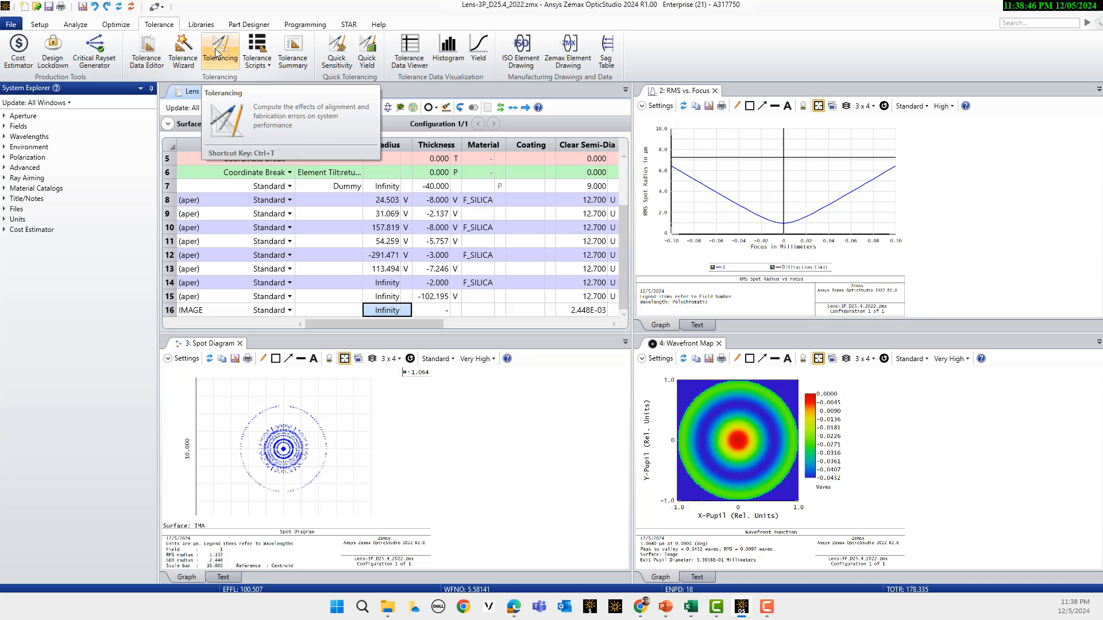
{"action": "mouse_move", "coordinate": [287, 126]}
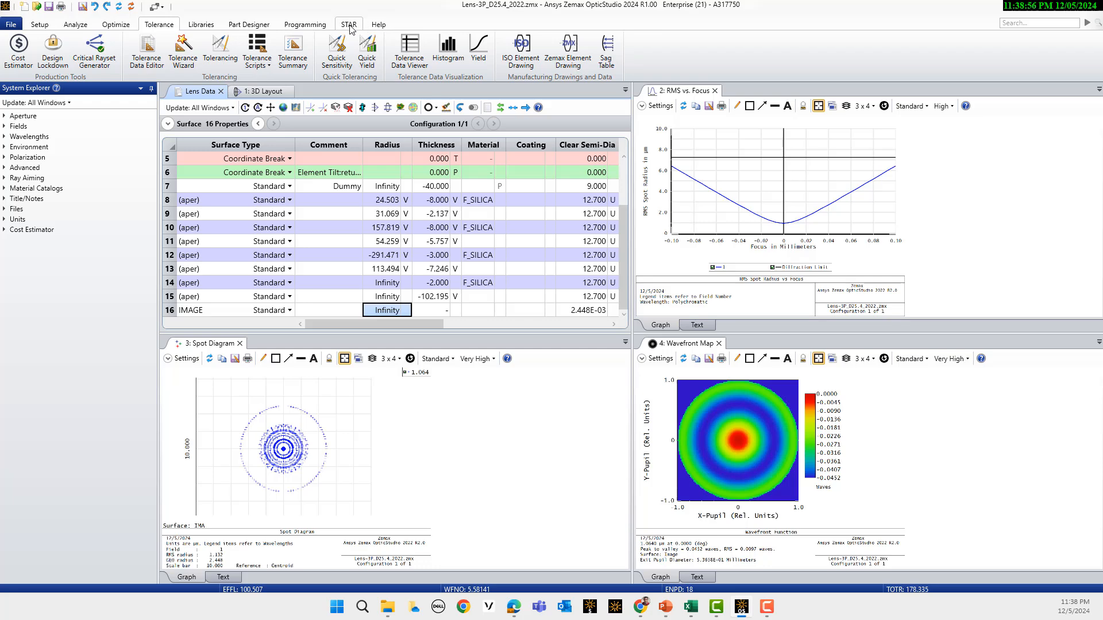
Show the STAR ribbon with Multiphysics Data Loader and Multiphysics Data Viewer.
{"action": "left_click", "coordinate": [348, 24]}
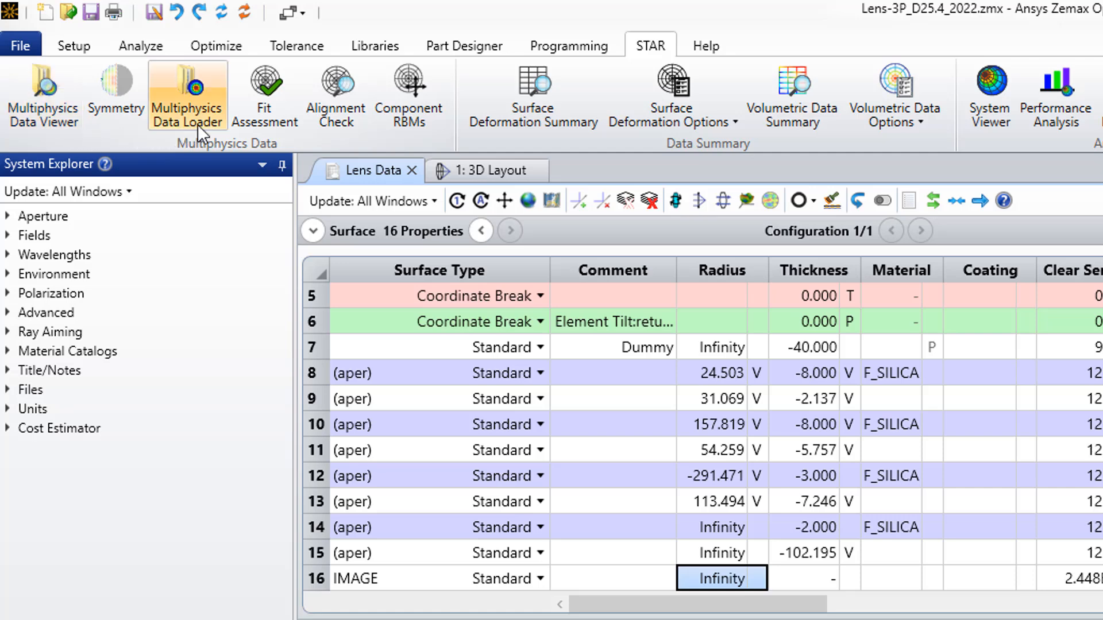
{"action": "mouse_move", "coordinate": [187, 95]}
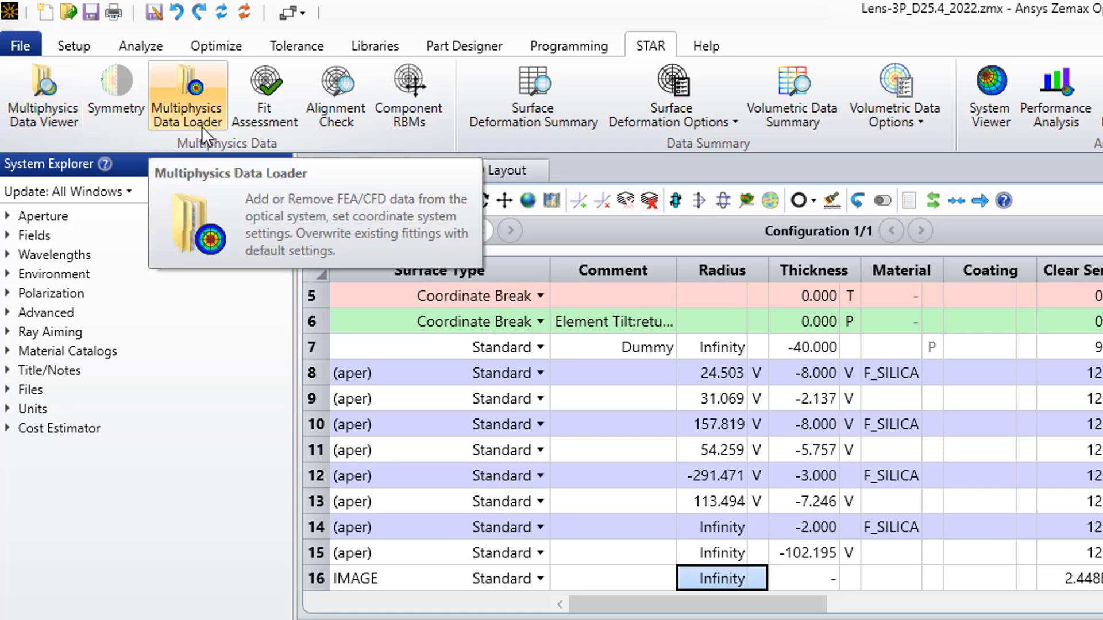
{"action": "mouse_move", "coordinate": [43, 94]}
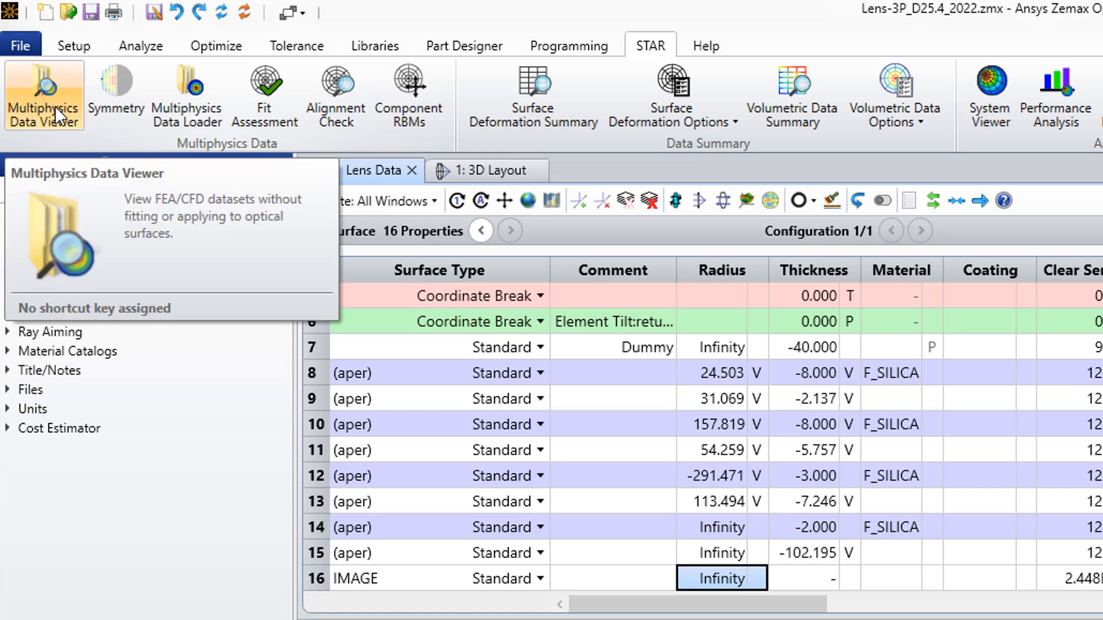
Preview the Surface 04 and Surface 09 FEA deformation files in the dataset viewer.
{"action": "left_click", "coordinate": [44, 94]}
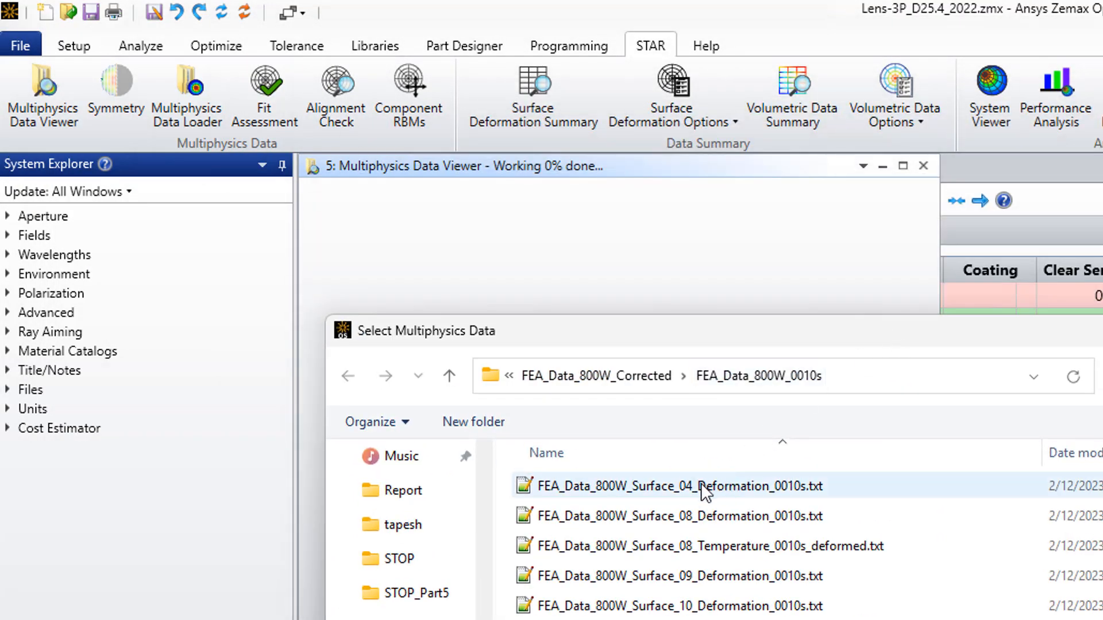
{"action": "mouse_move", "coordinate": [705, 486]}
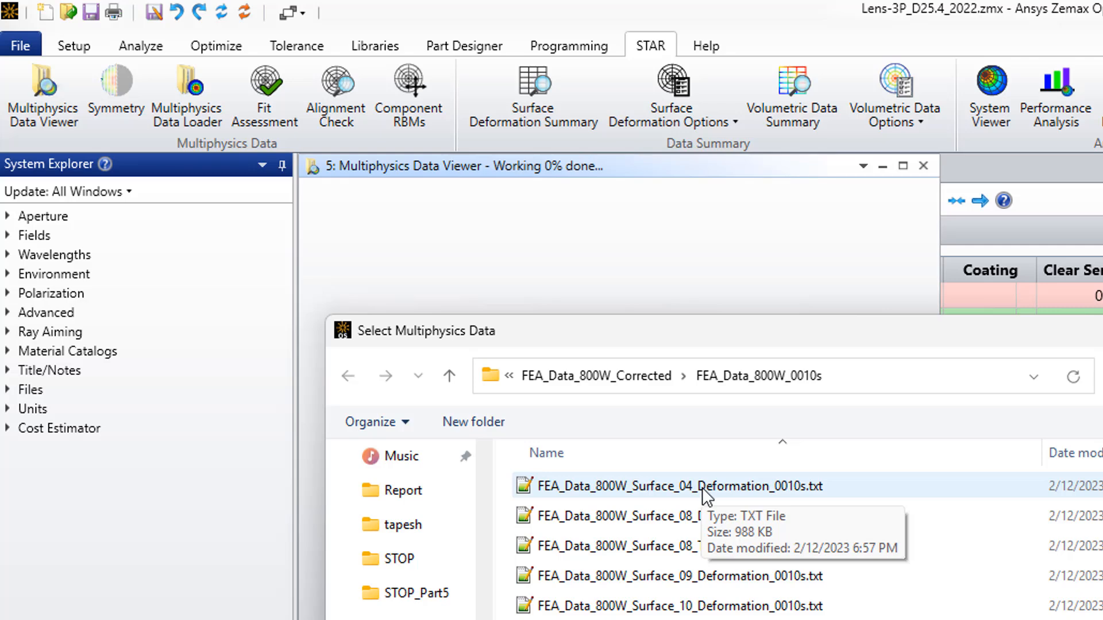
{"action": "left_click", "coordinate": [672, 486]}
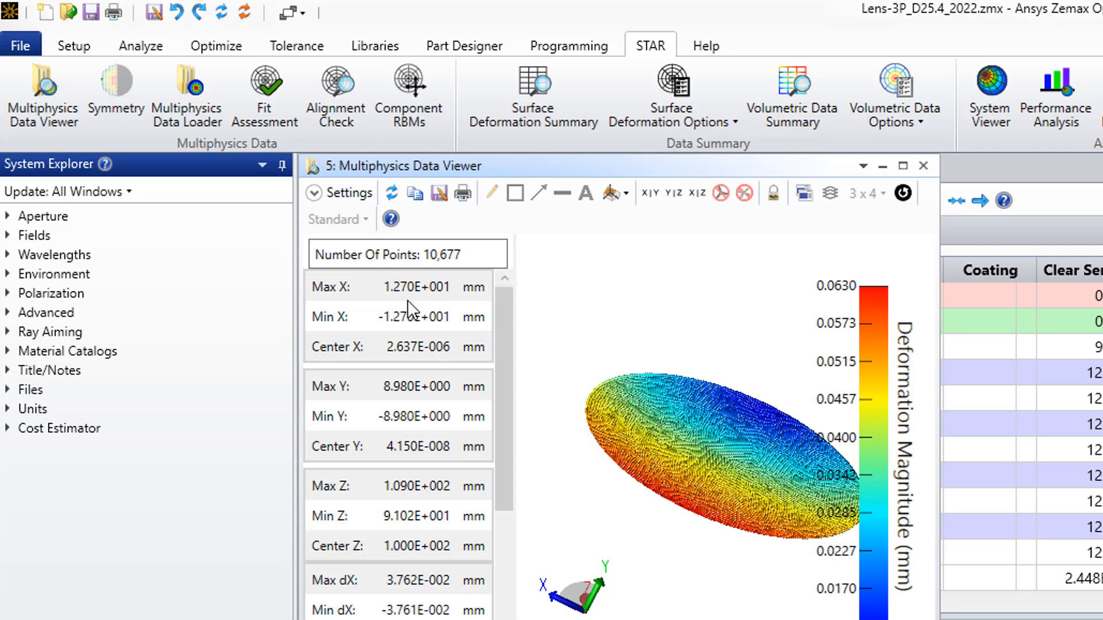
{"action": "left_click", "coordinate": [338, 193]}
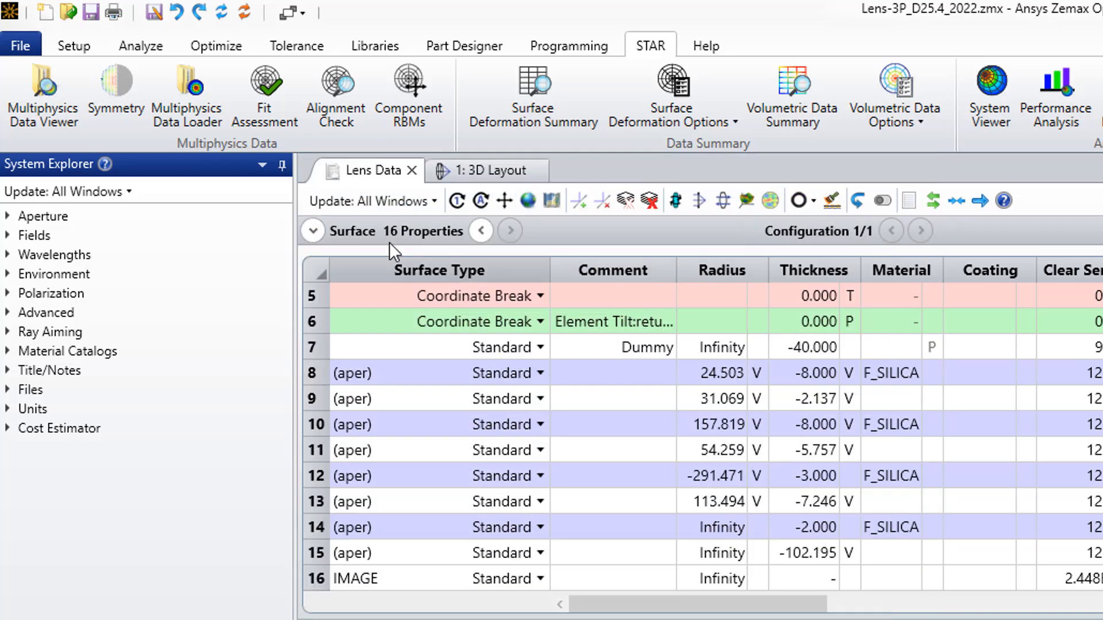
{"action": "left_click", "coordinate": [43, 99]}
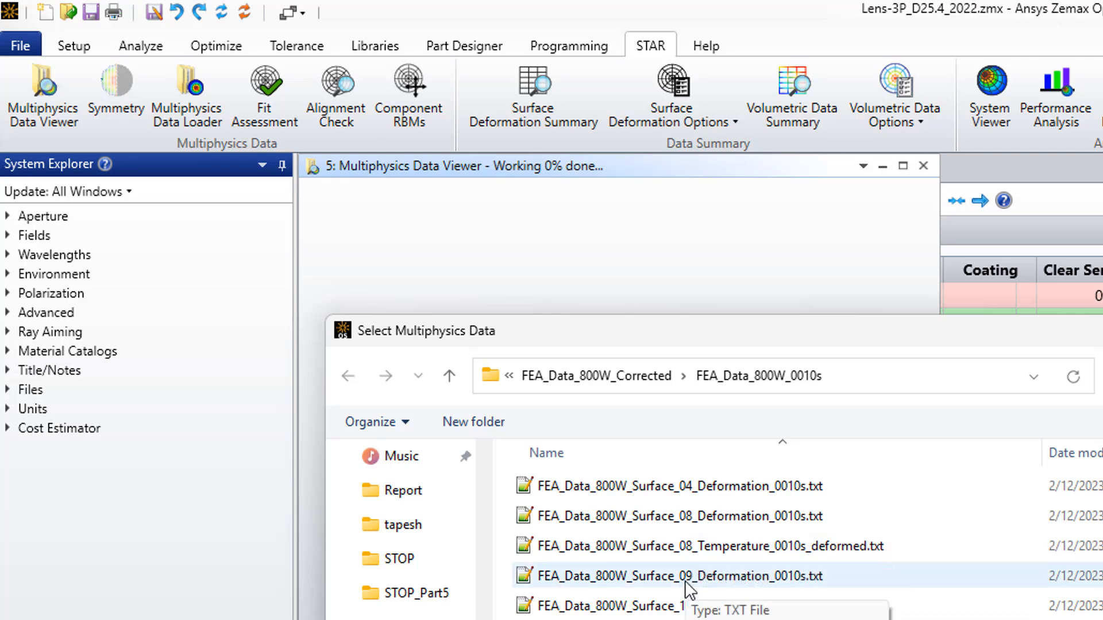
{"action": "double_click", "coordinate": [668, 575]}
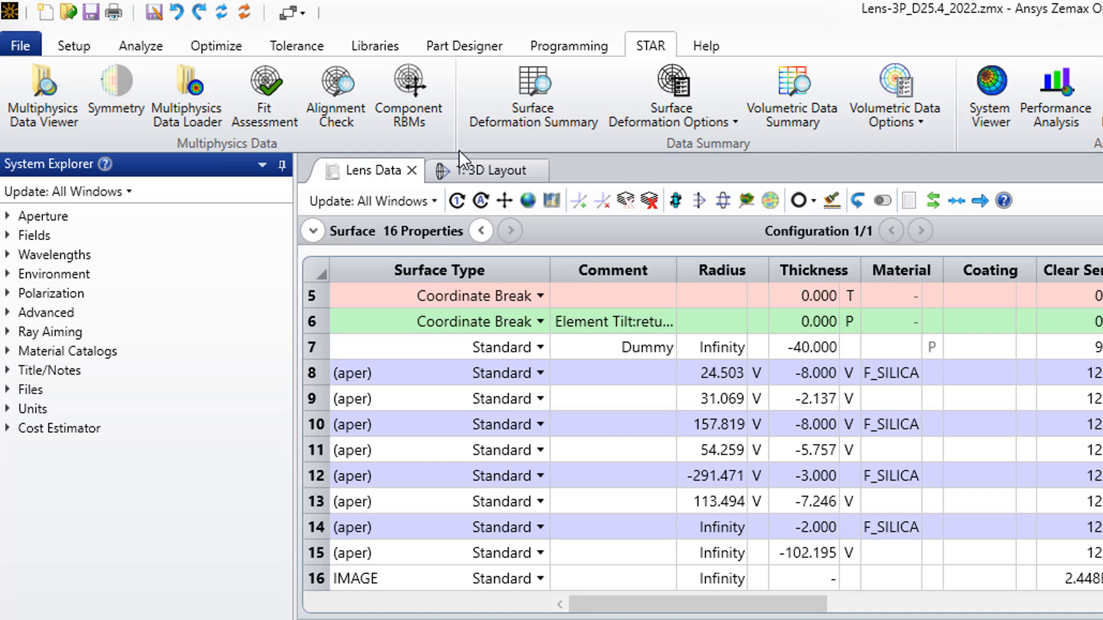
{"action": "mouse_move", "coordinate": [187, 95]}
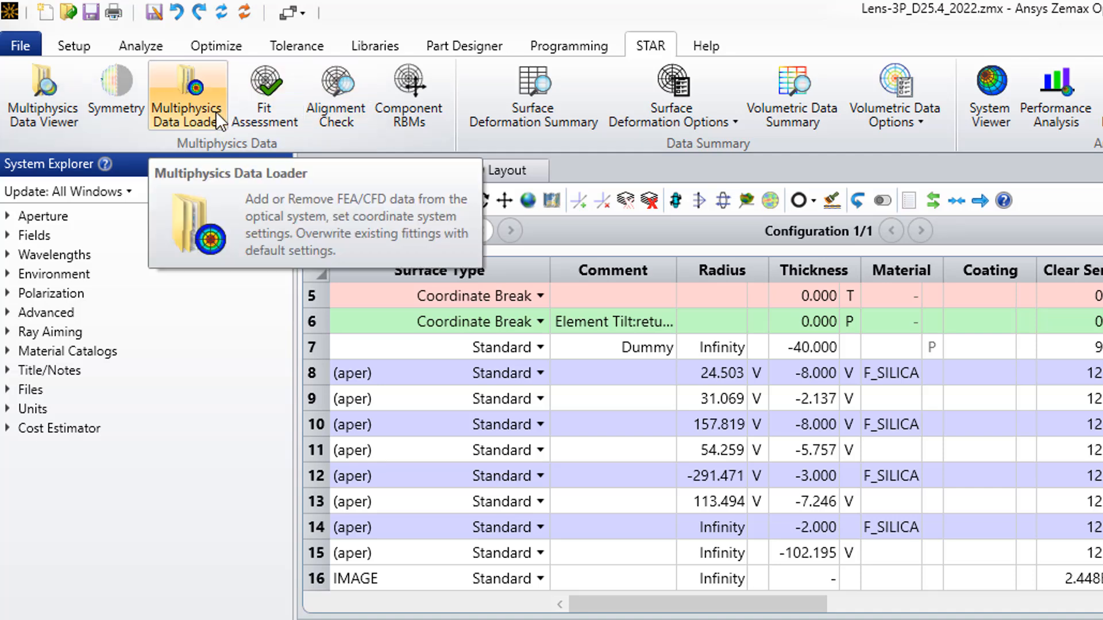
Open the Multiphysics Data Loader and check its empty deformation and volumetric lists.
{"action": "left_click", "coordinate": [187, 95]}
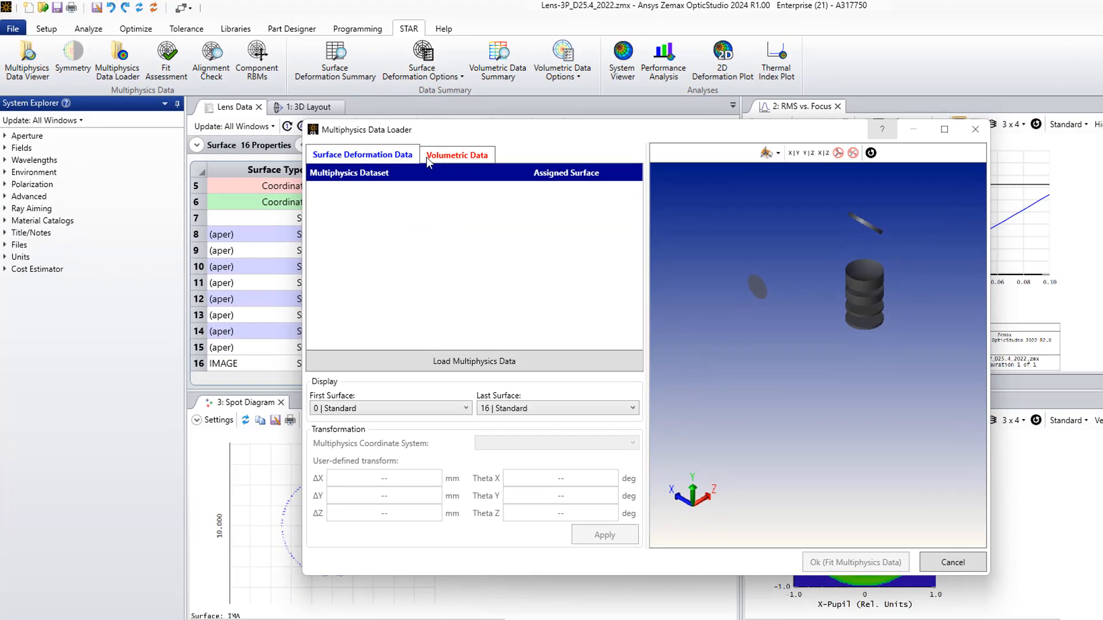
{"action": "left_click", "coordinate": [363, 155]}
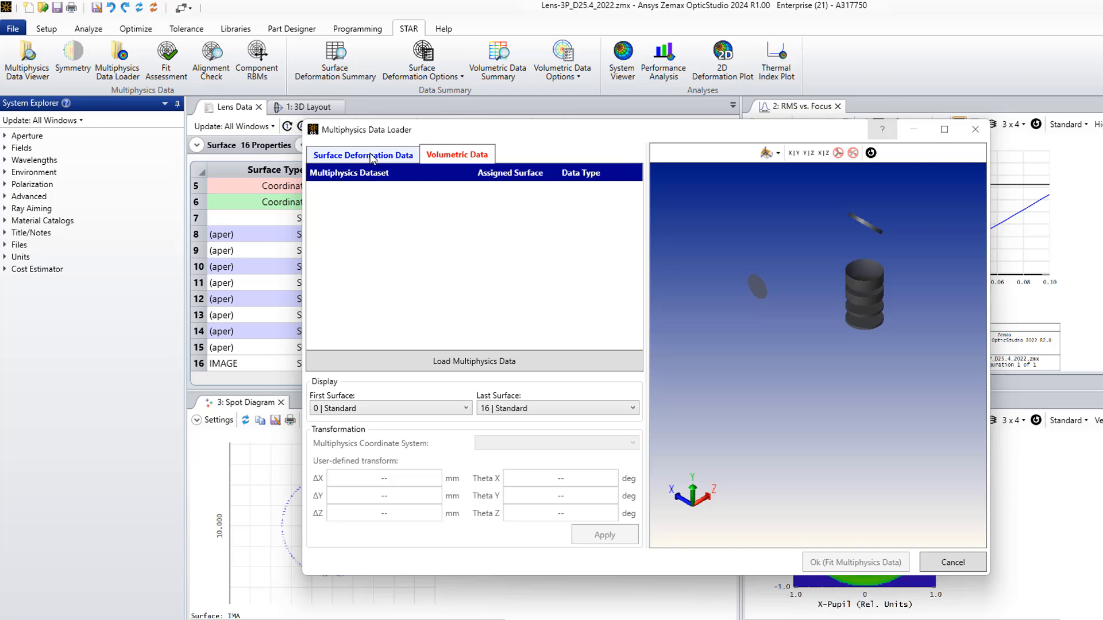
{"action": "left_click", "coordinate": [363, 154]}
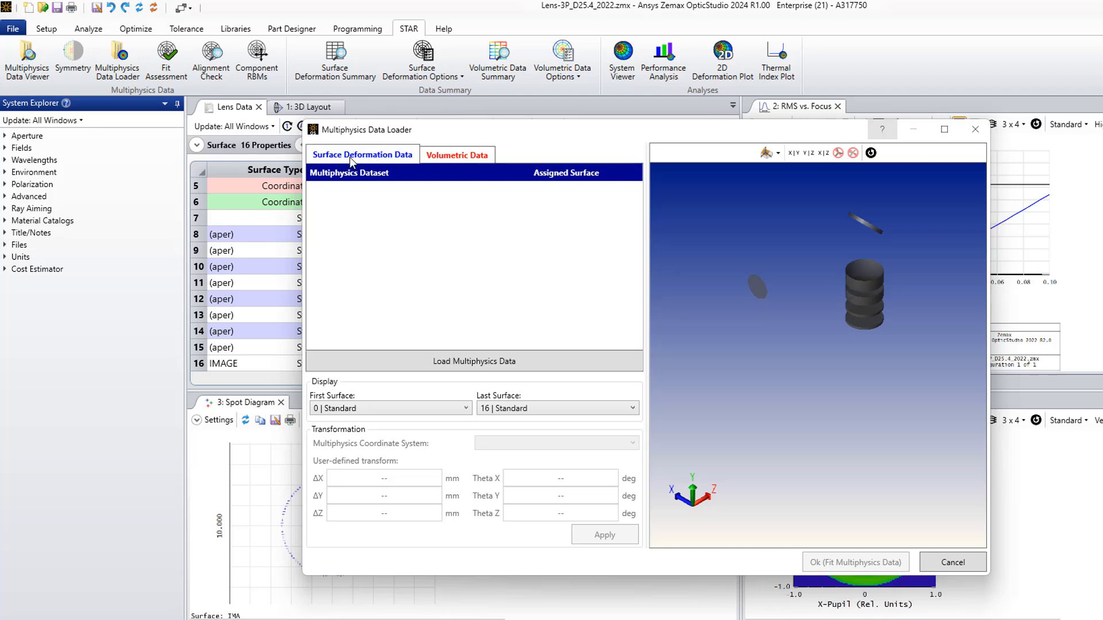
{"action": "left_click", "coordinate": [457, 155]}
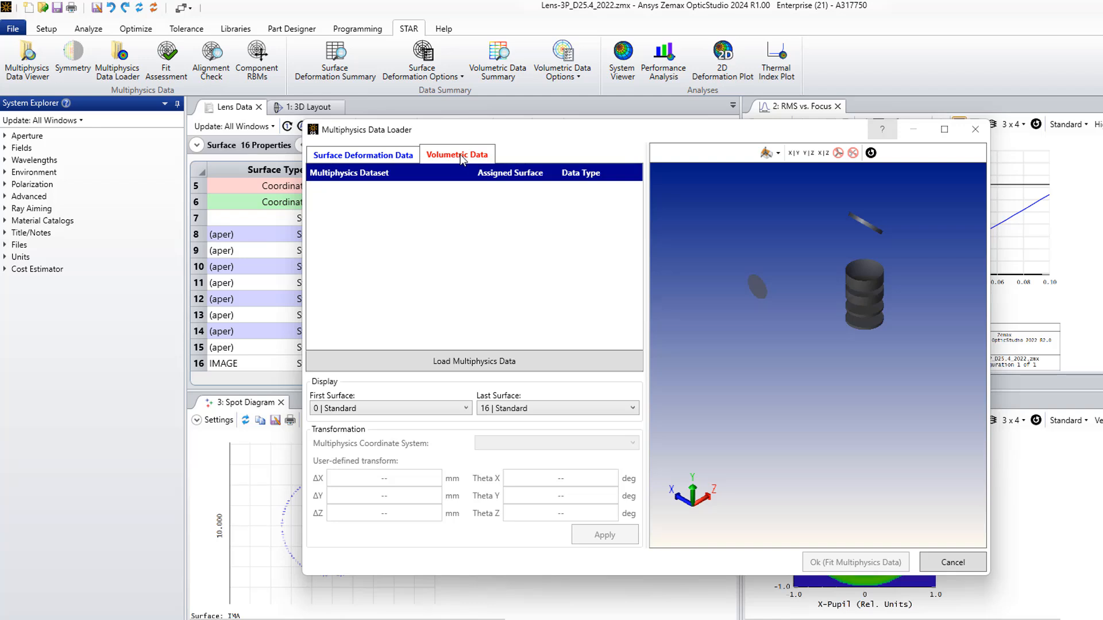
{"action": "left_click", "coordinate": [363, 154]}
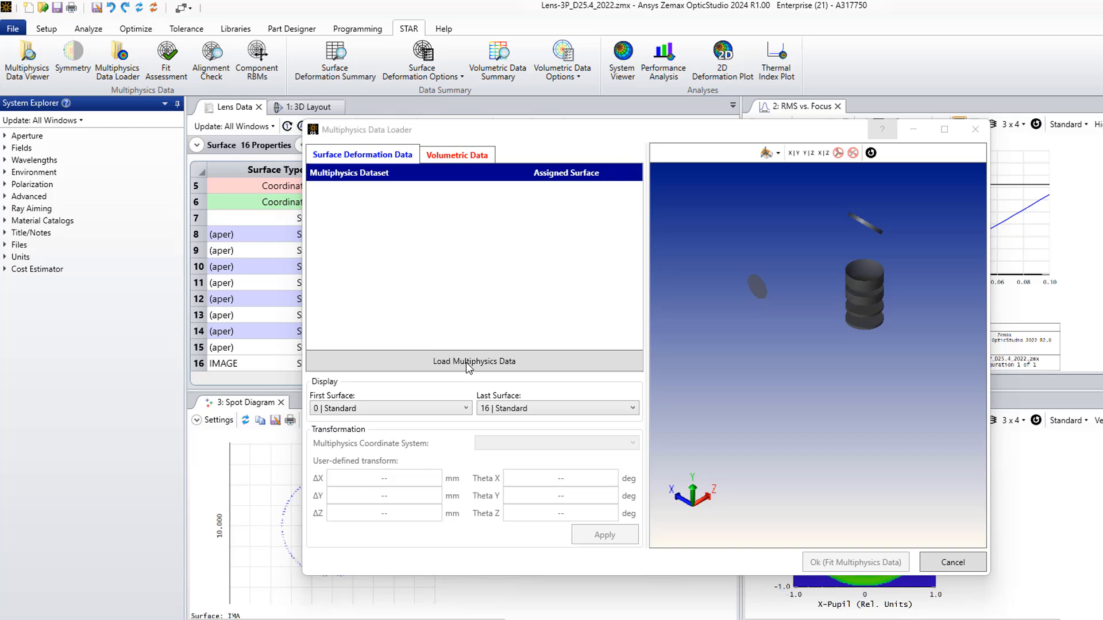
Load all TXT files from FEA_Data_800W_Corrected/FEA_Data_800W_3600s into the loader.
{"action": "left_click", "coordinate": [474, 361]}
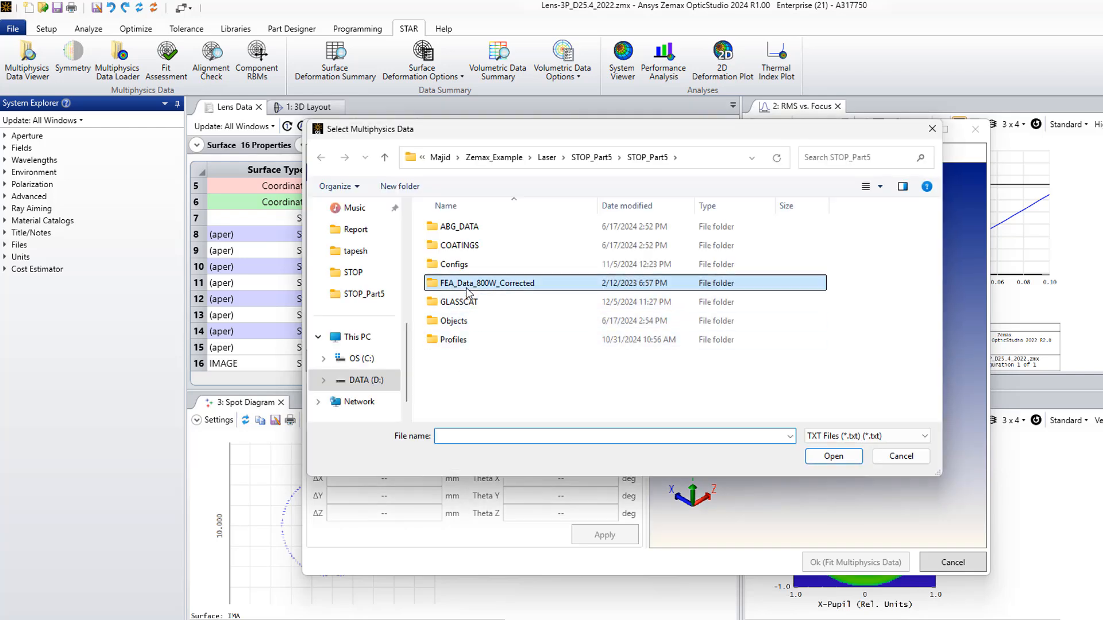
{"action": "double_click", "coordinate": [485, 283]}
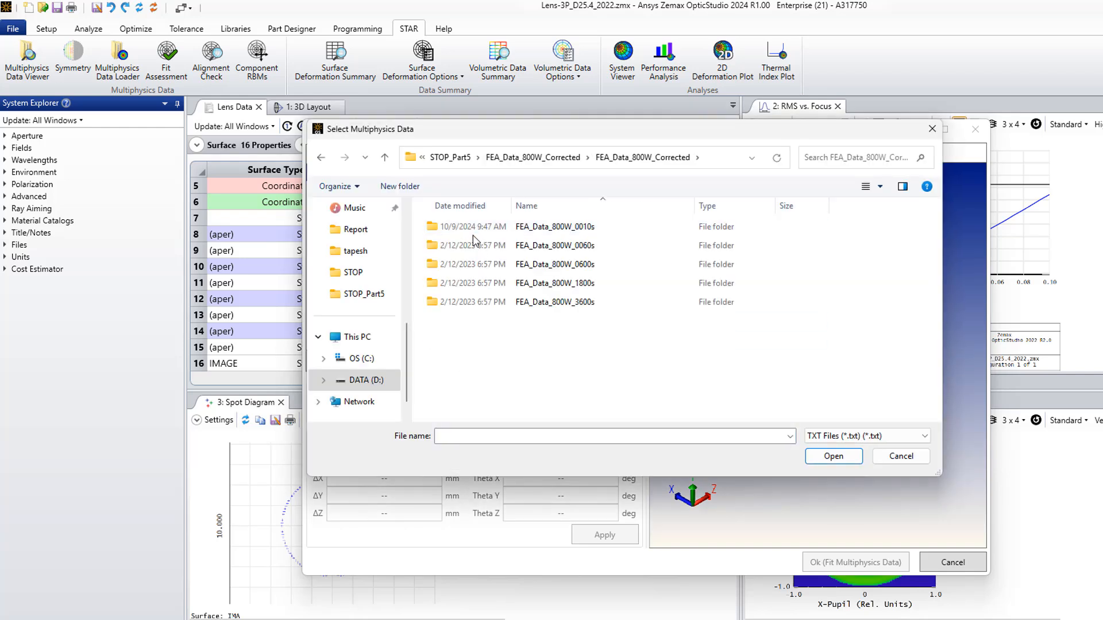
{"action": "double_click", "coordinate": [554, 226]}
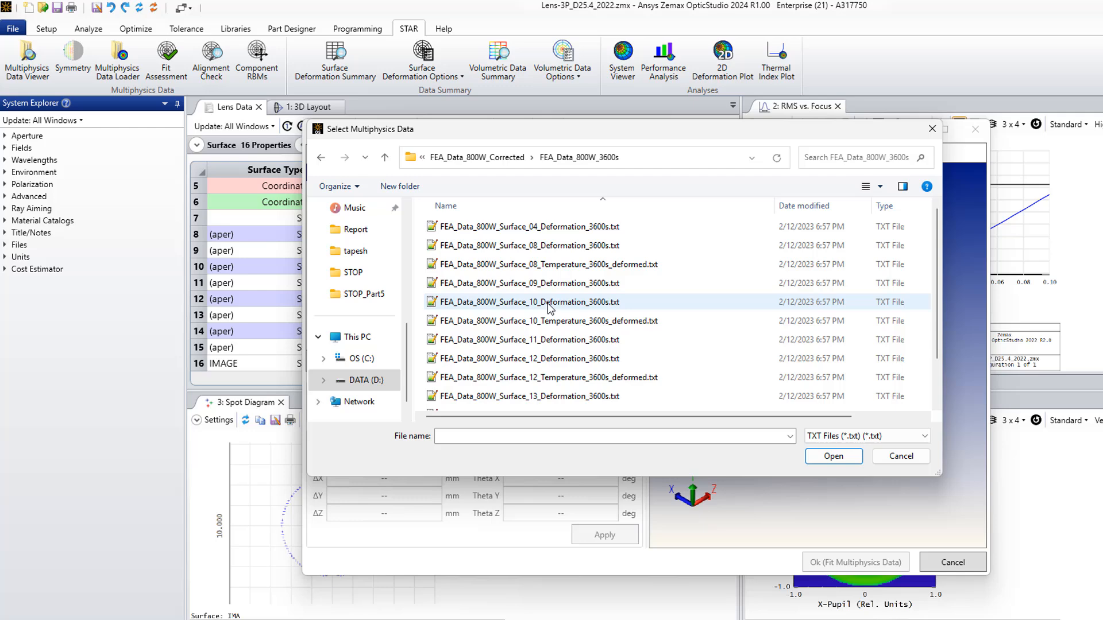
{"action": "left_click", "coordinate": [529, 227]}
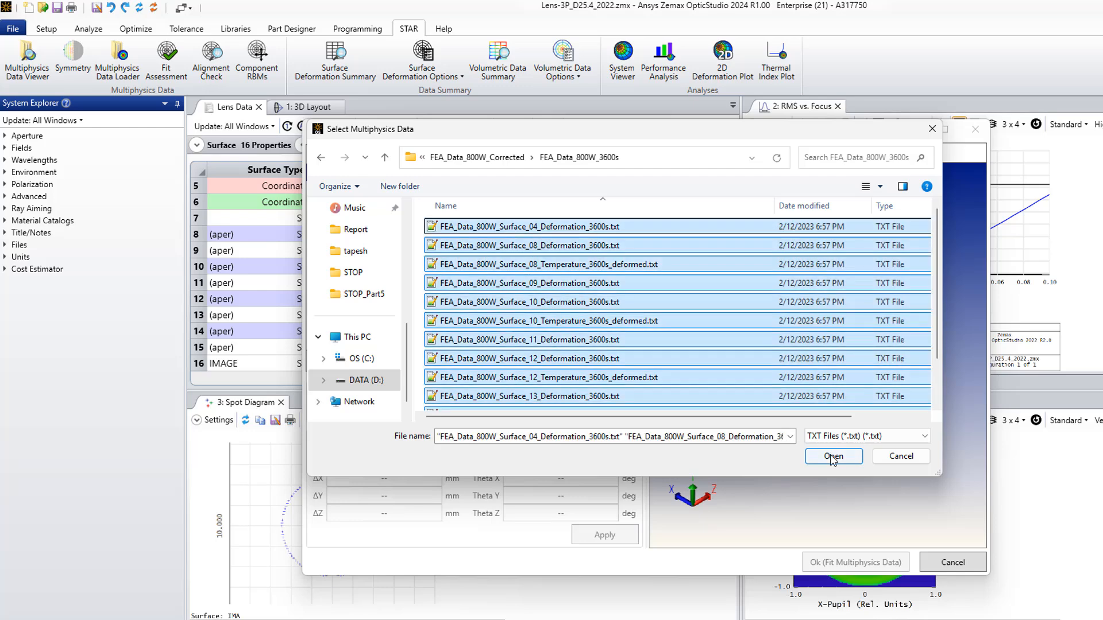
{"action": "left_click", "coordinate": [833, 455]}
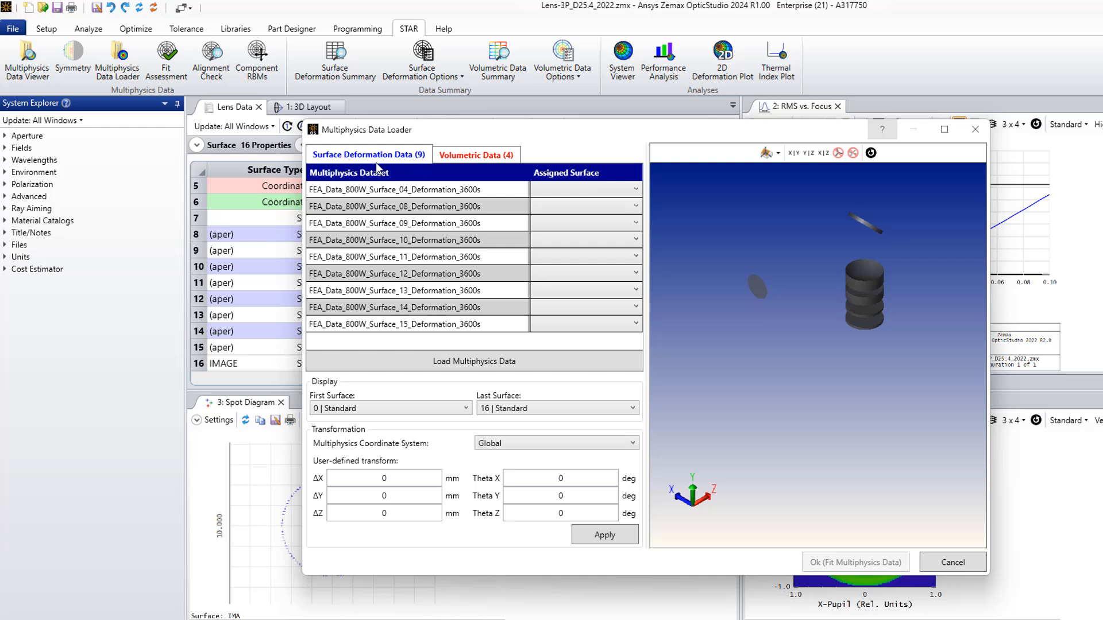
Assign the nine deformation datasets to their matching surfaces 4 and 8–15.
{"action": "left_click", "coordinate": [475, 154]}
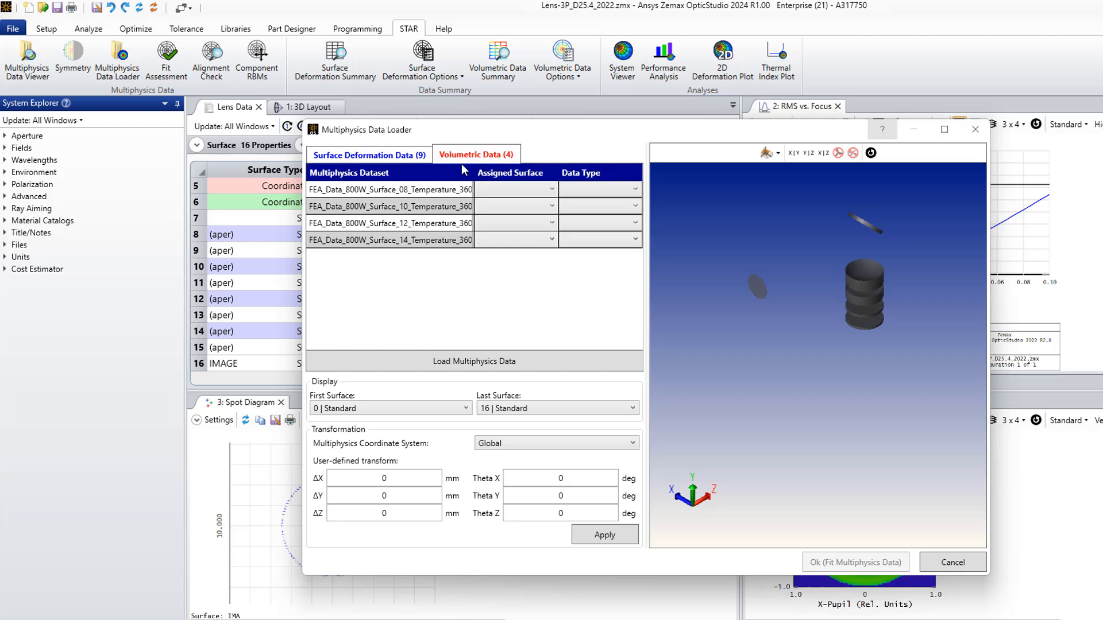
{"action": "left_click", "coordinate": [369, 155]}
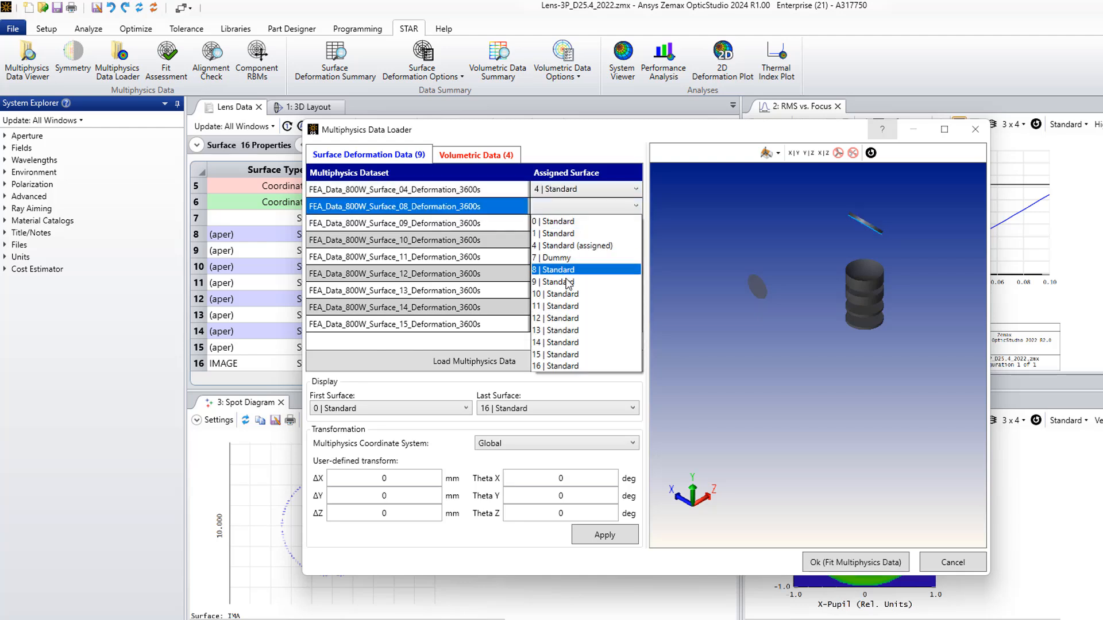
{"action": "left_click", "coordinate": [555, 269]}
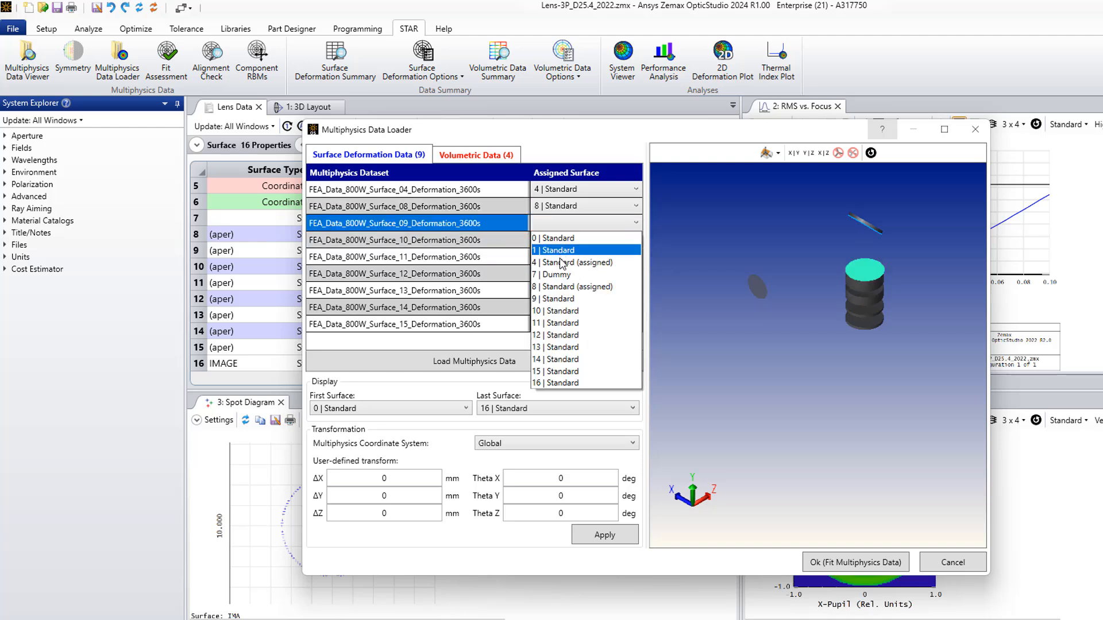
{"action": "left_click", "coordinate": [556, 299]}
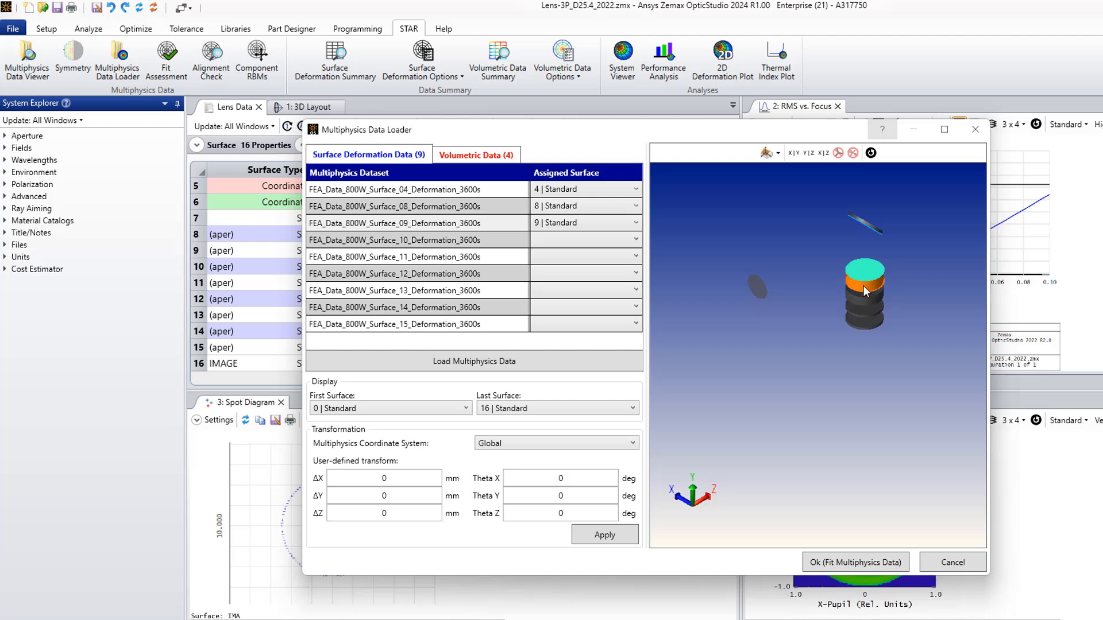
{"action": "left_click", "coordinate": [632, 240]}
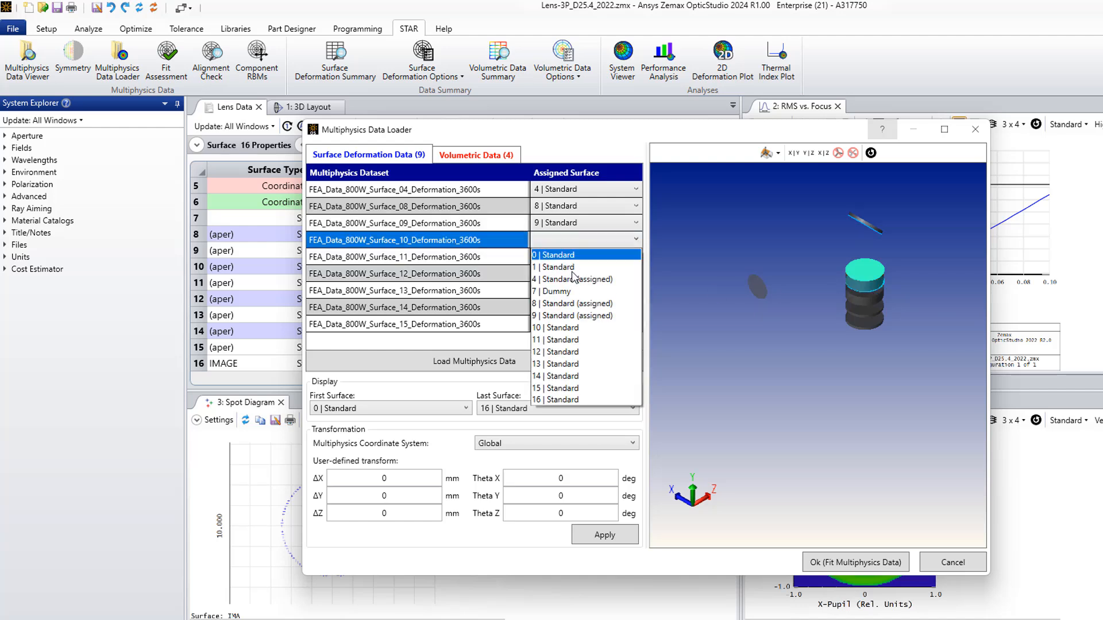
{"action": "mouse_move", "coordinate": [576, 328]}
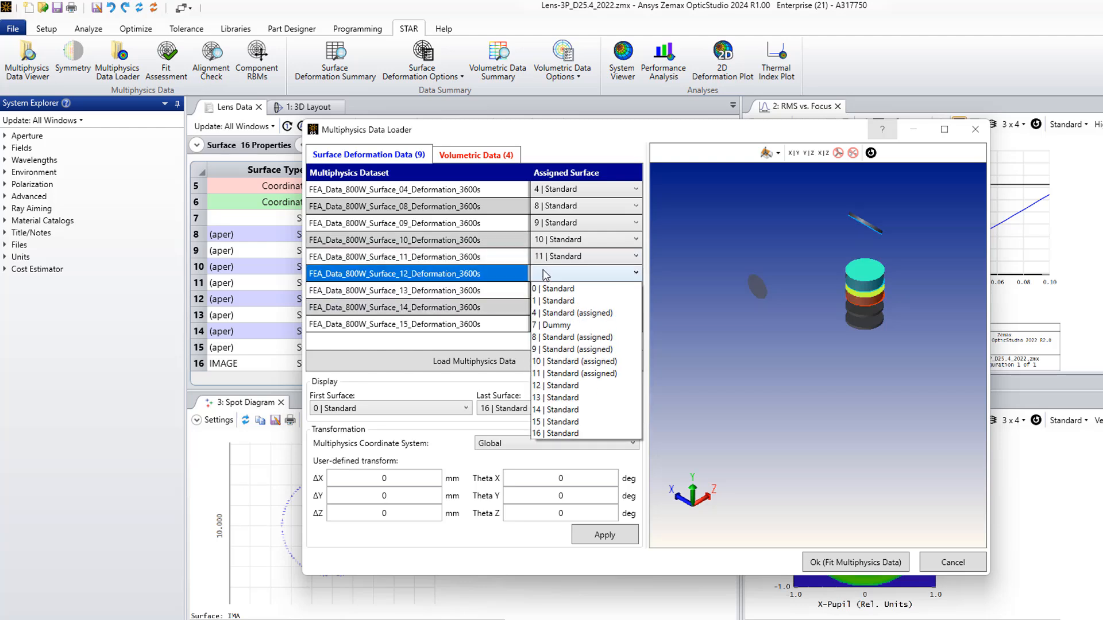
{"action": "mouse_move", "coordinate": [556, 324]}
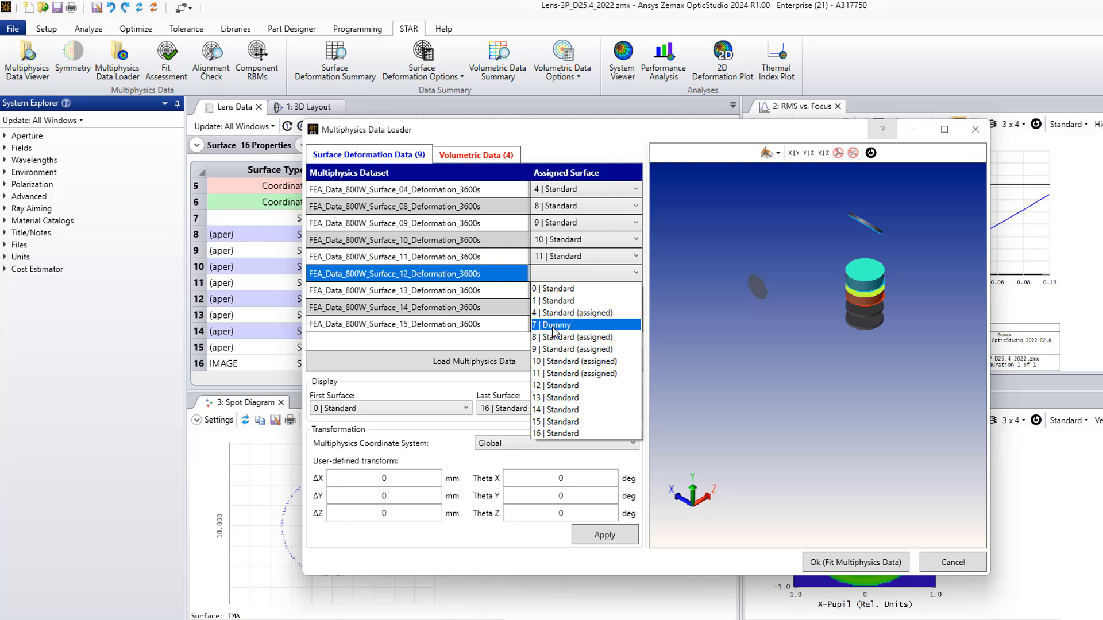
{"action": "mouse_move", "coordinate": [558, 385]}
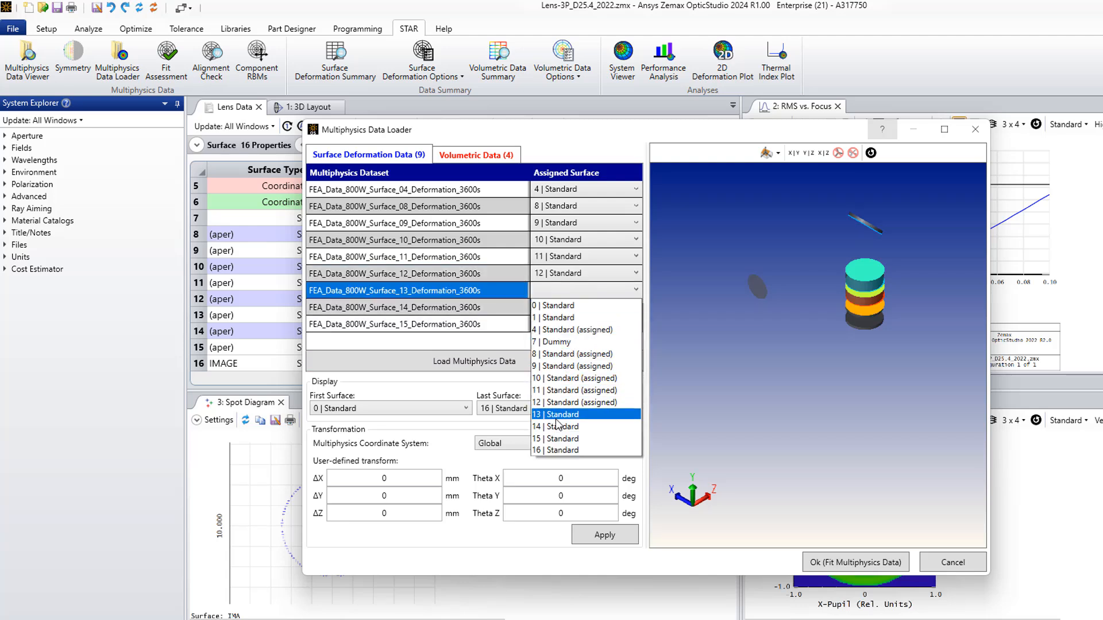
{"action": "left_click", "coordinate": [415, 307]}
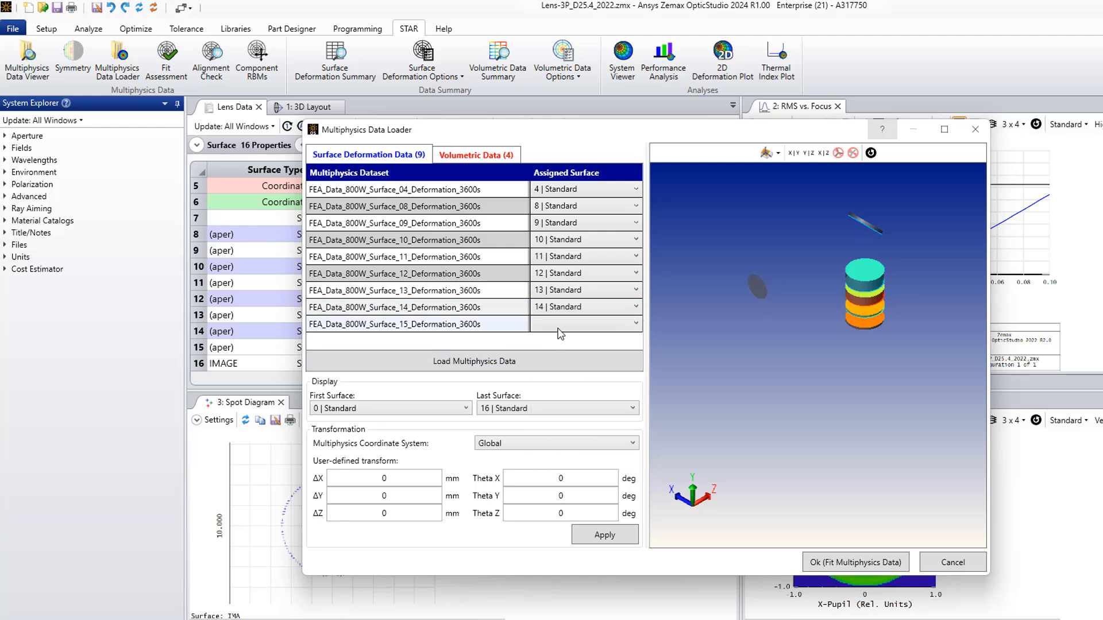
{"action": "left_click", "coordinate": [632, 324]}
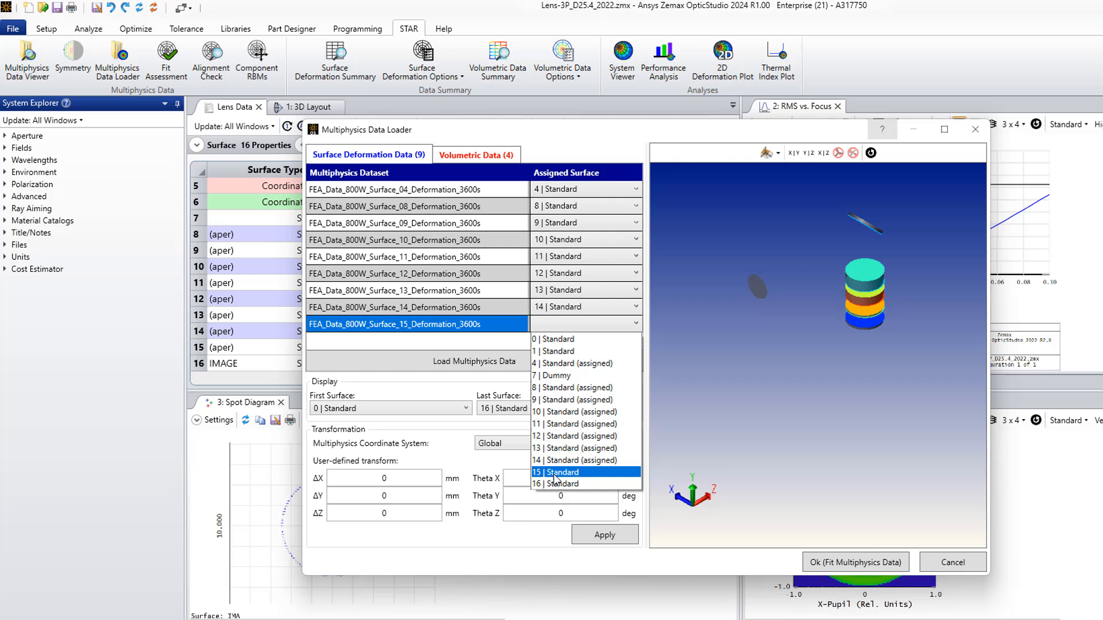
{"action": "left_click", "coordinate": [555, 472]}
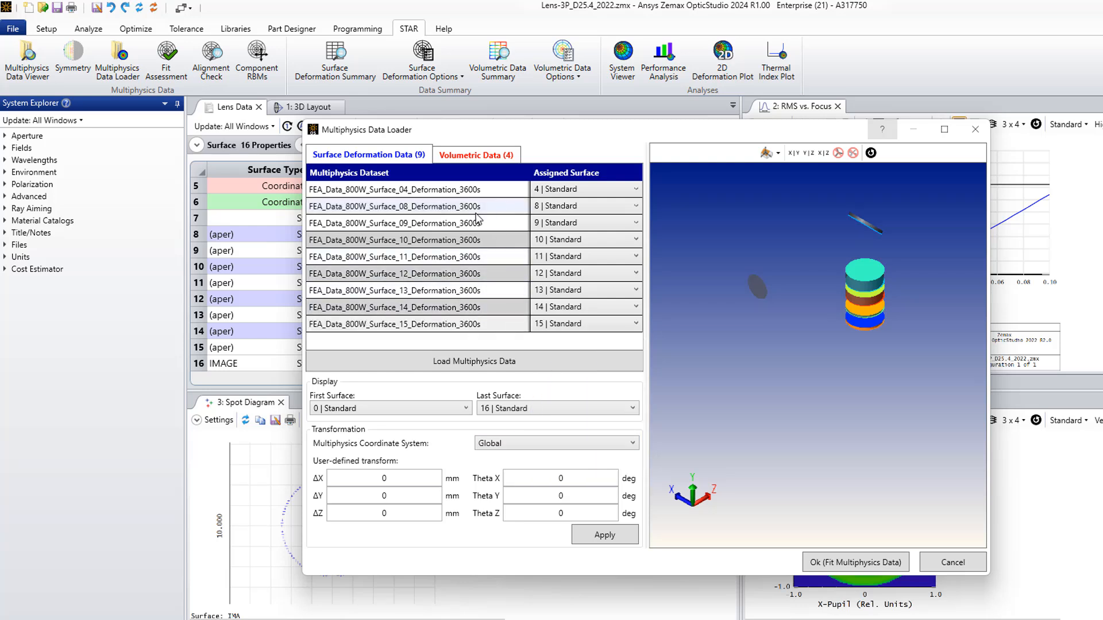
{"action": "left_click", "coordinate": [476, 154]}
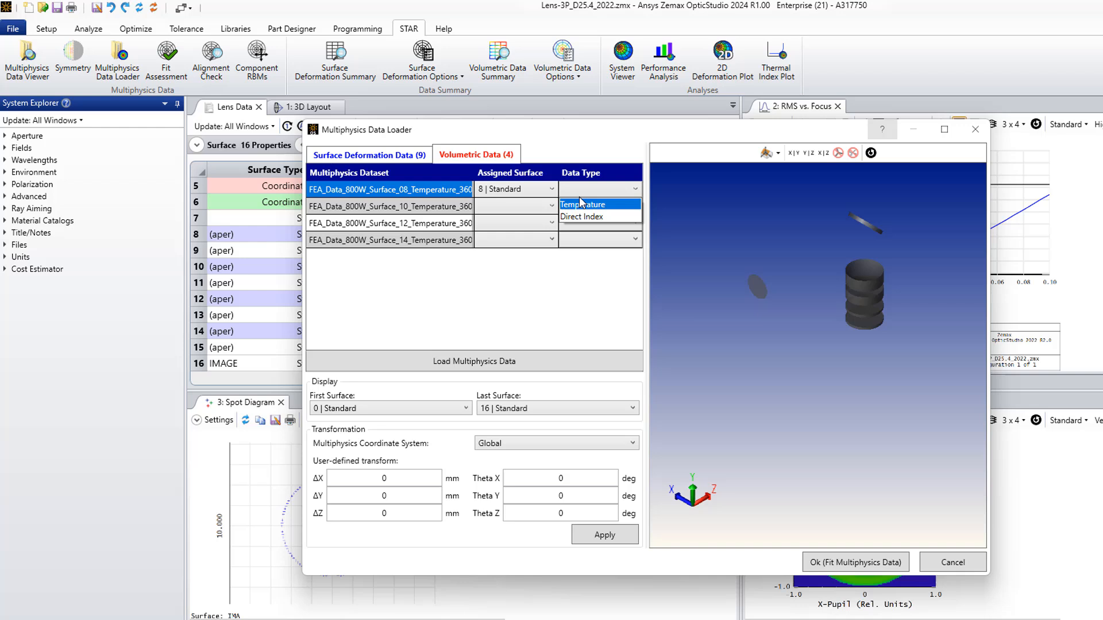
Set the surface 8 and surface 10 temperature datasets to Temperature data type.
{"action": "left_click", "coordinate": [582, 205]}
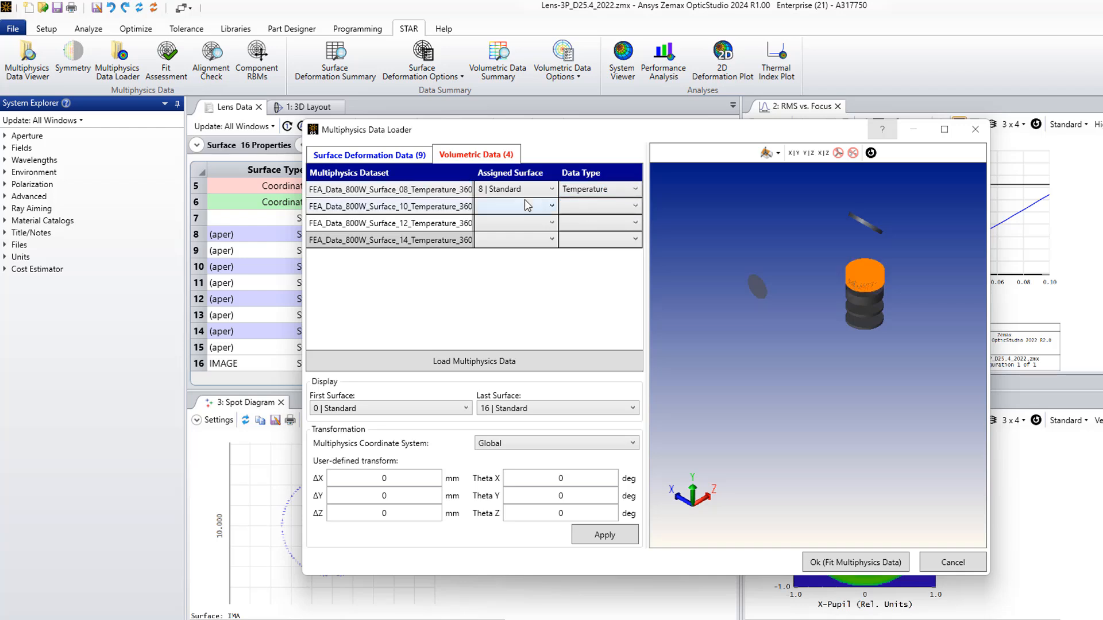
{"action": "left_click", "coordinate": [514, 205]}
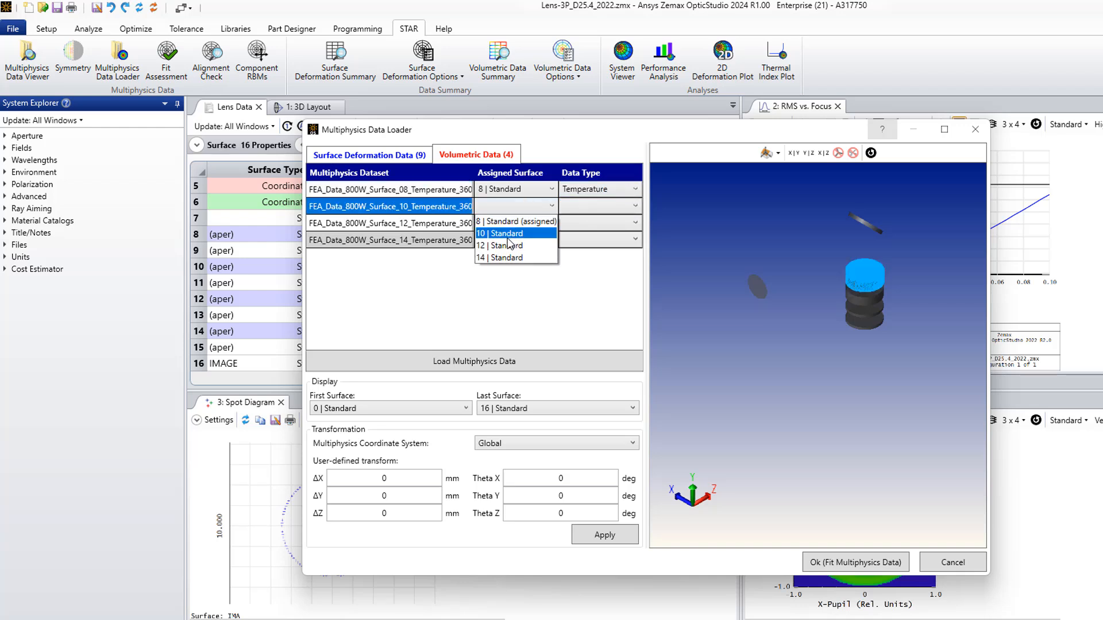
{"action": "left_click", "coordinate": [501, 233]}
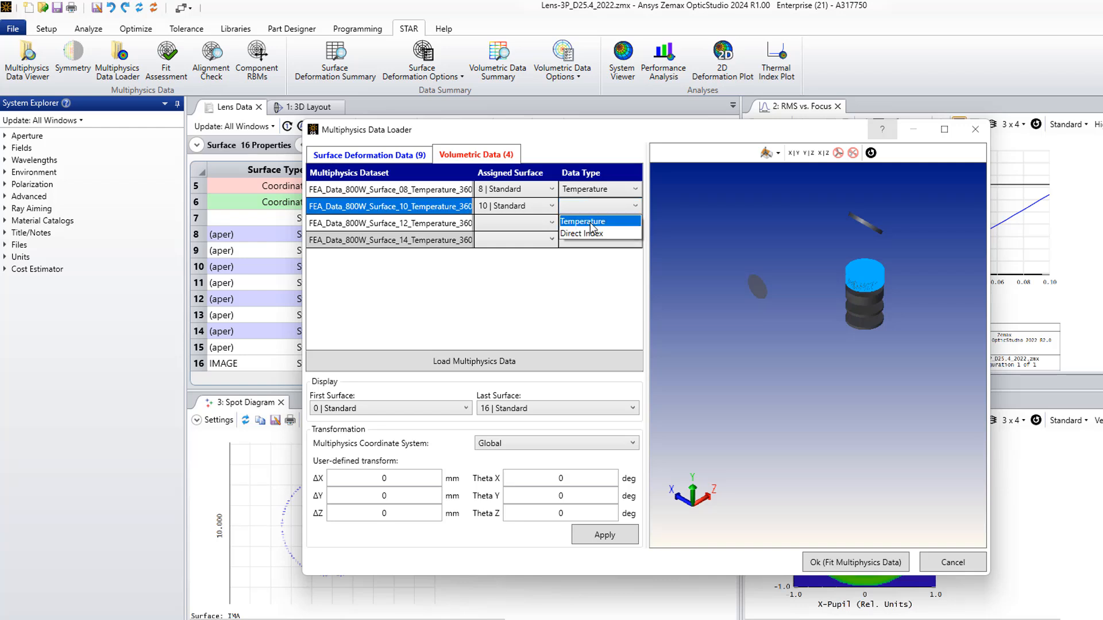
{"action": "left_click", "coordinate": [582, 221]}
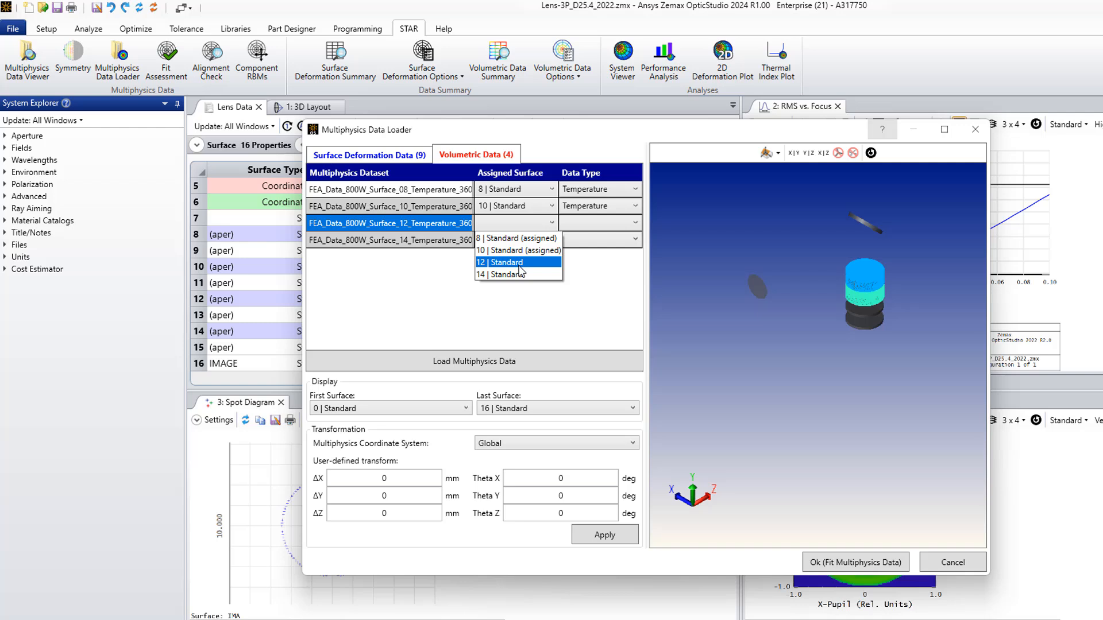
Assign the last two datasets to surfaces 12 and 14 as Temperature, then fit the data.
{"action": "left_click", "coordinate": [500, 263]}
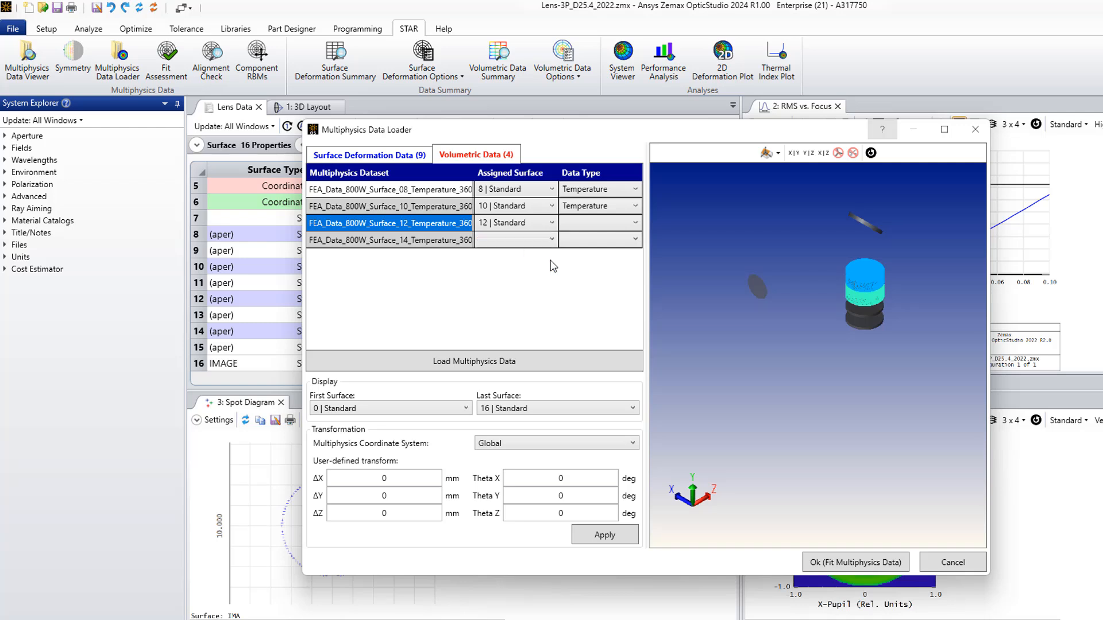
{"action": "left_click", "coordinate": [596, 240]}
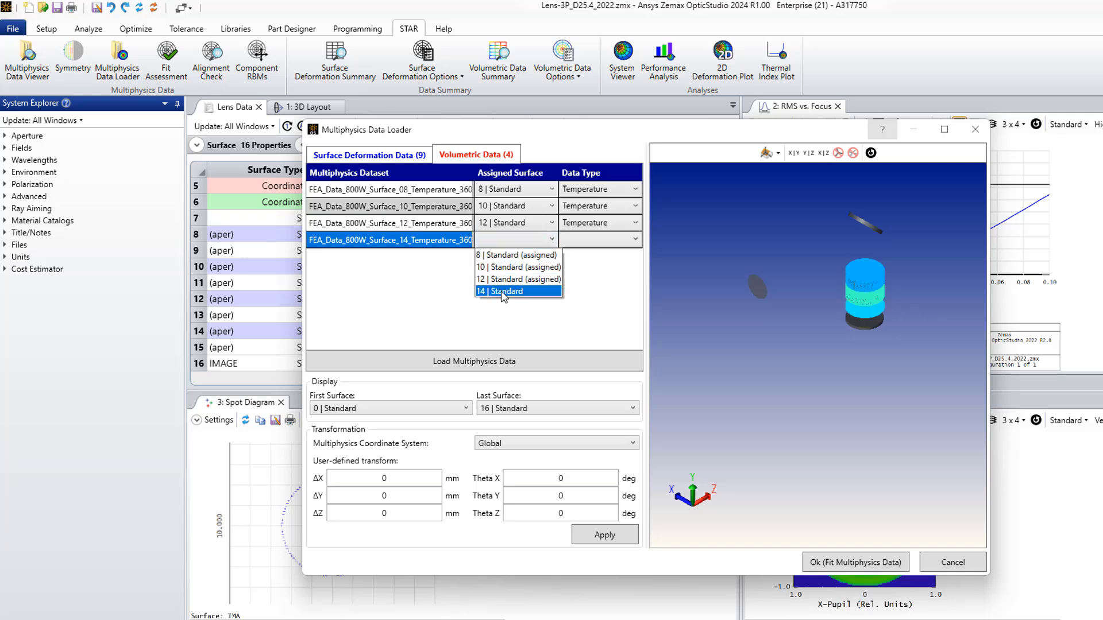
{"action": "left_click", "coordinate": [504, 291]}
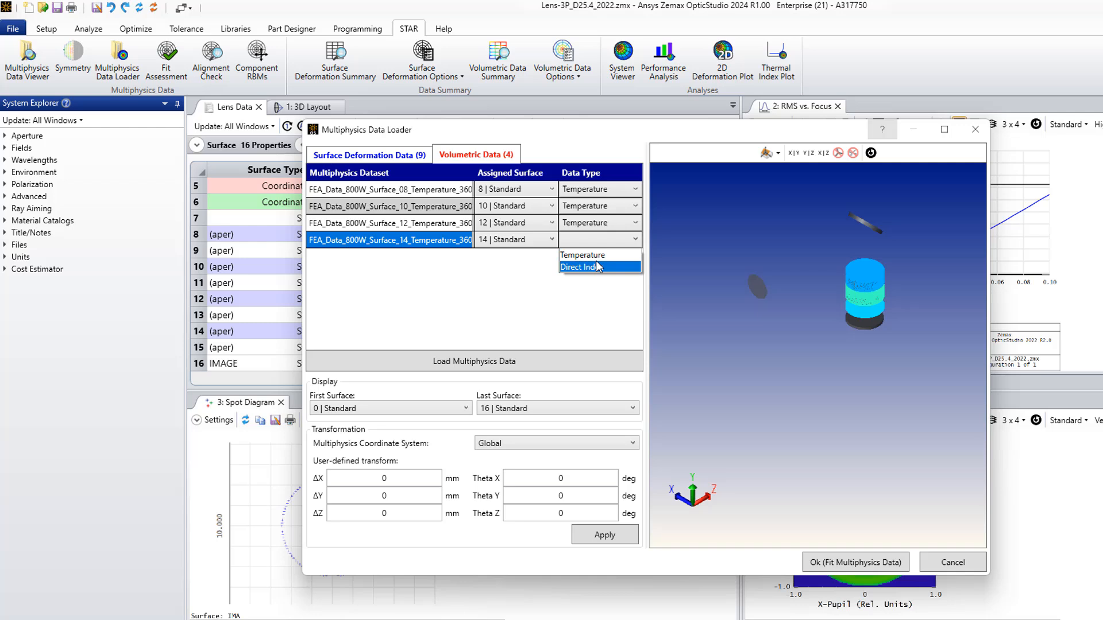
{"action": "left_click", "coordinate": [583, 267]}
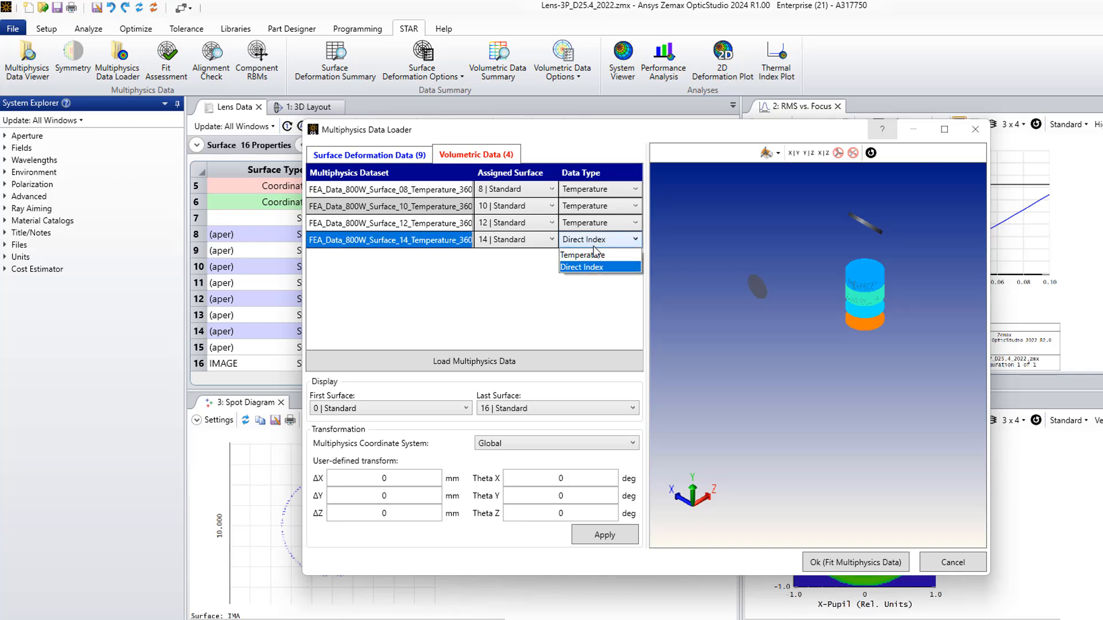
{"action": "left_click", "coordinate": [582, 255]}
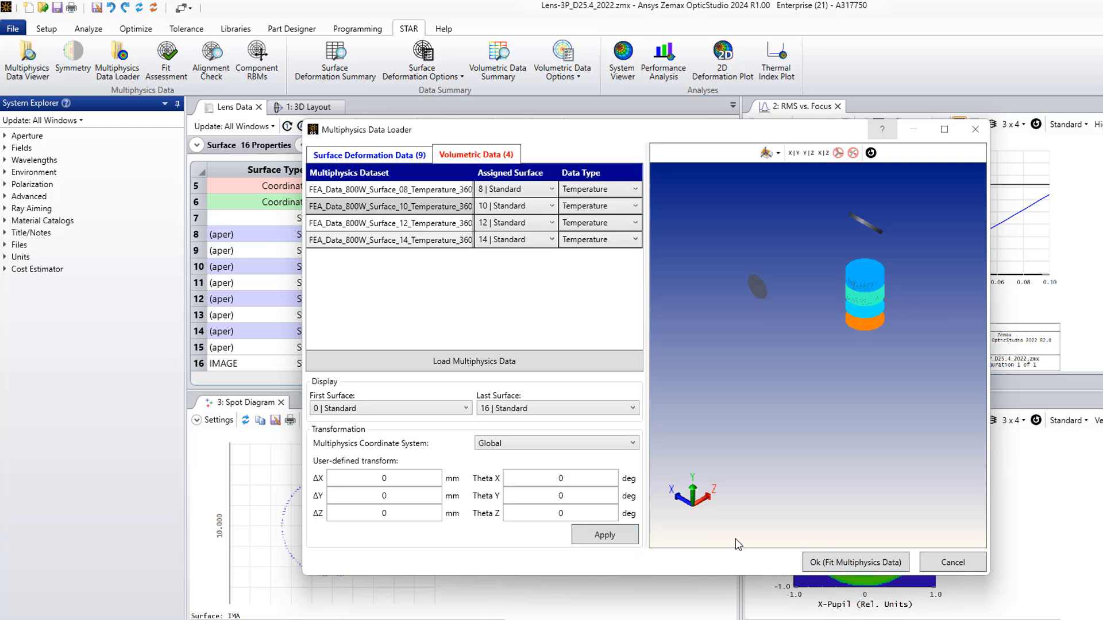
{"action": "left_click", "coordinate": [474, 360]}
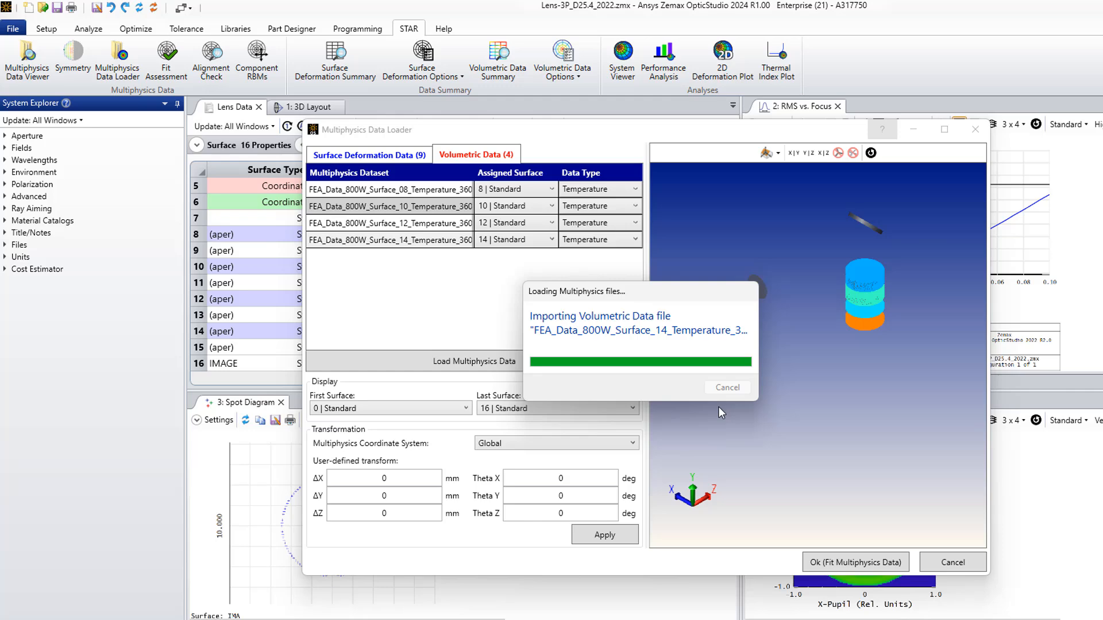
Let the multiphysics import finish and review the updated spot diagram and wavefront map.
{"action": "left_click", "coordinate": [853, 562]}
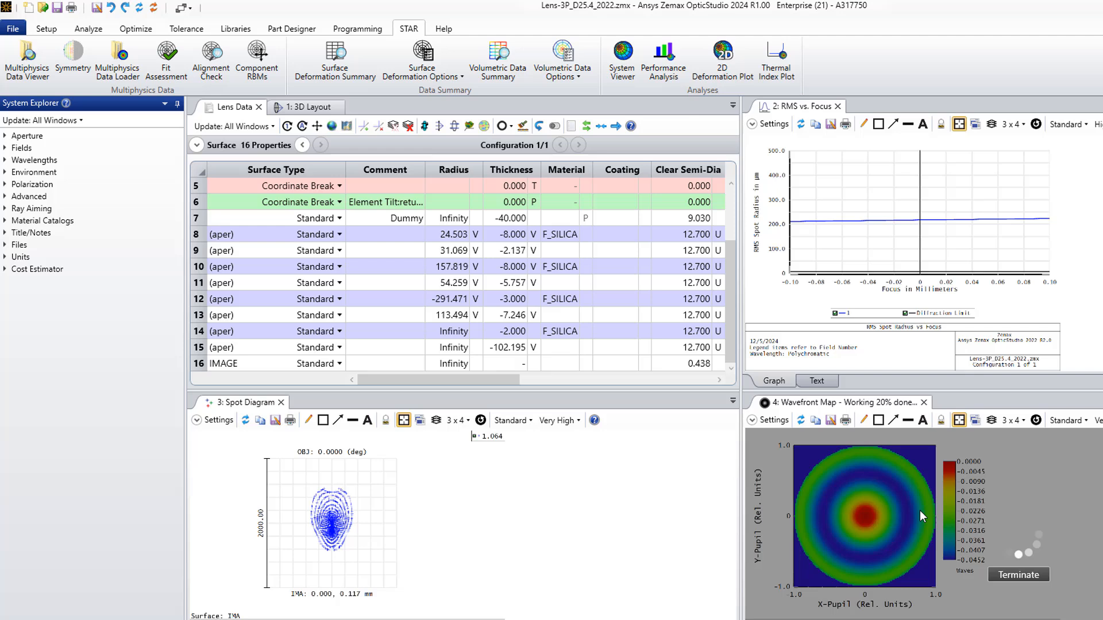
{"action": "mouse_move", "coordinate": [821, 472]}
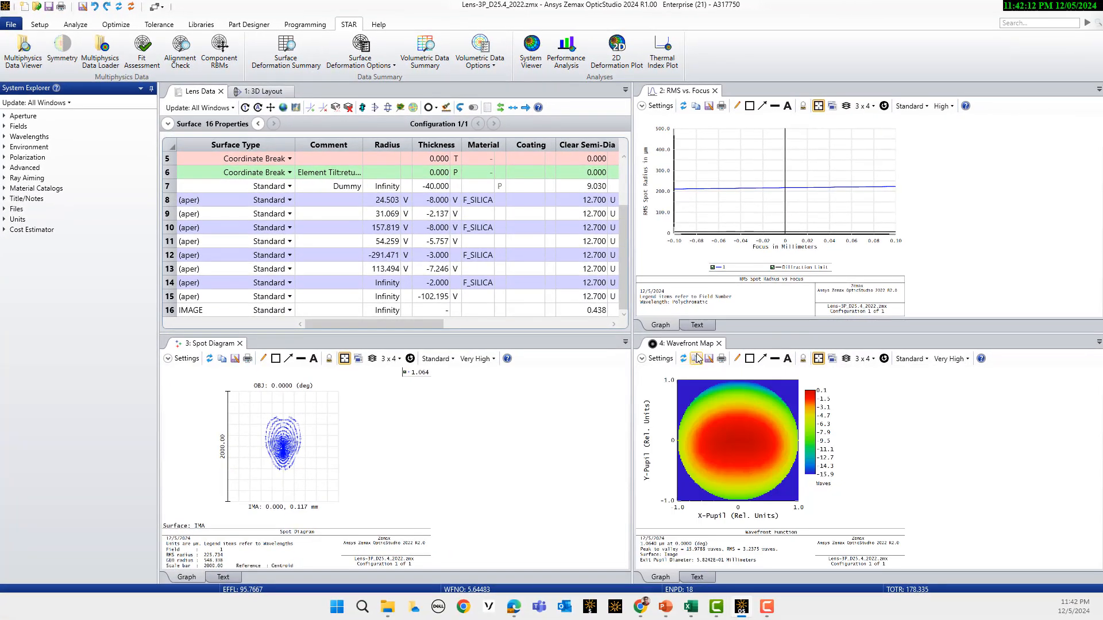
{"action": "left_click", "coordinate": [755, 444]}
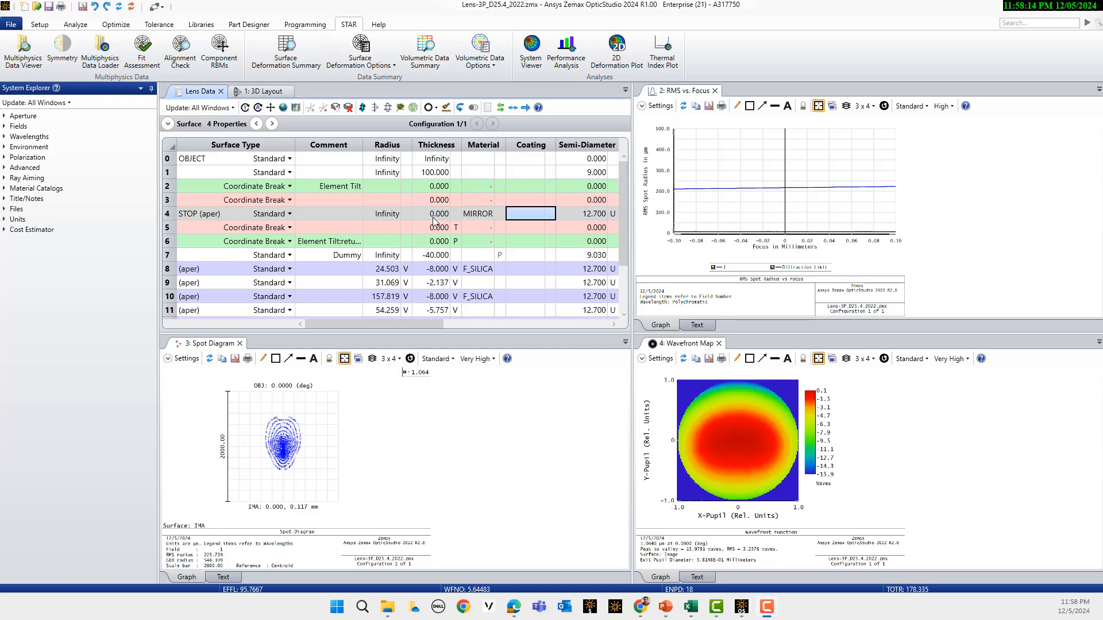
{"action": "mouse_move", "coordinate": [475, 253]}
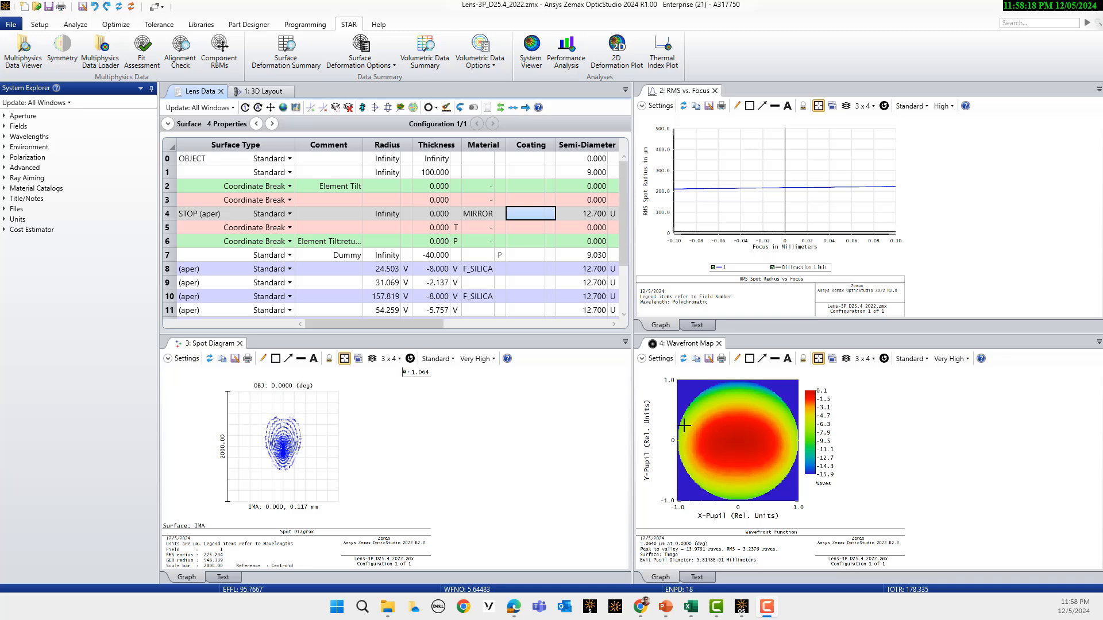
{"action": "mouse_move", "coordinate": [684, 425]}
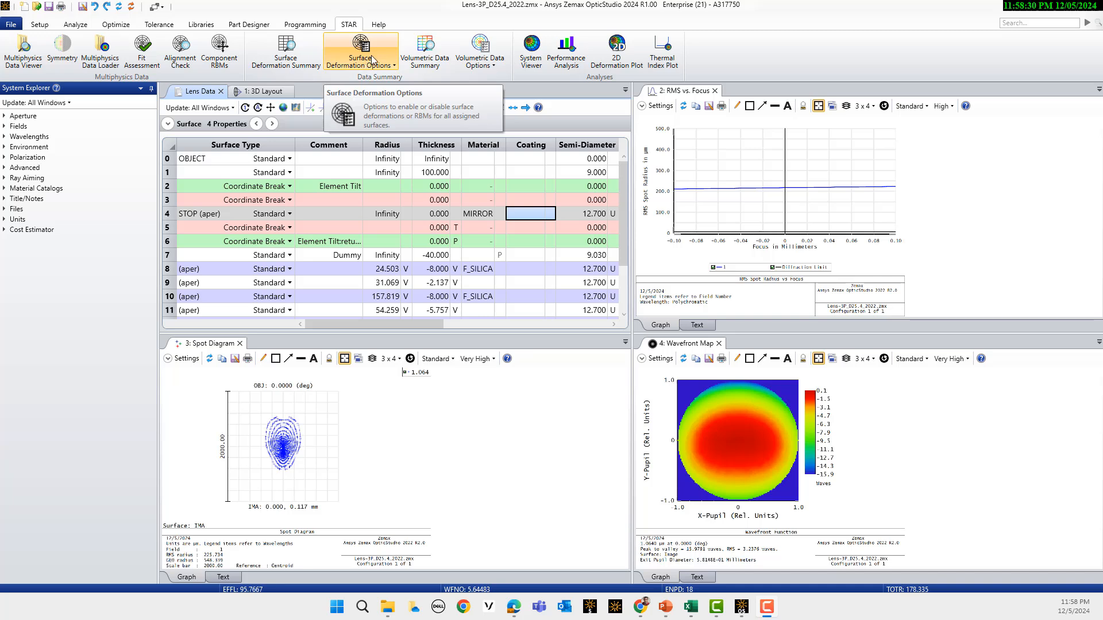
{"action": "mouse_move", "coordinate": [339, 72]}
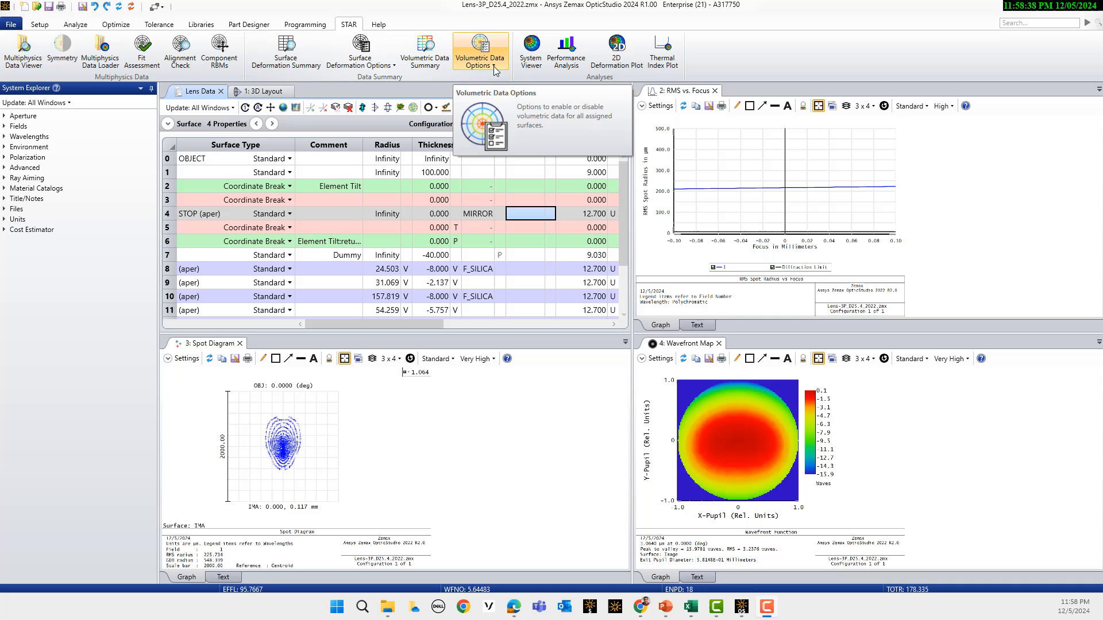
Set STAR Volumetric Data Options to Ignore Volumetric Data, dropping thermal and index effects.
{"action": "left_click", "coordinate": [480, 51]}
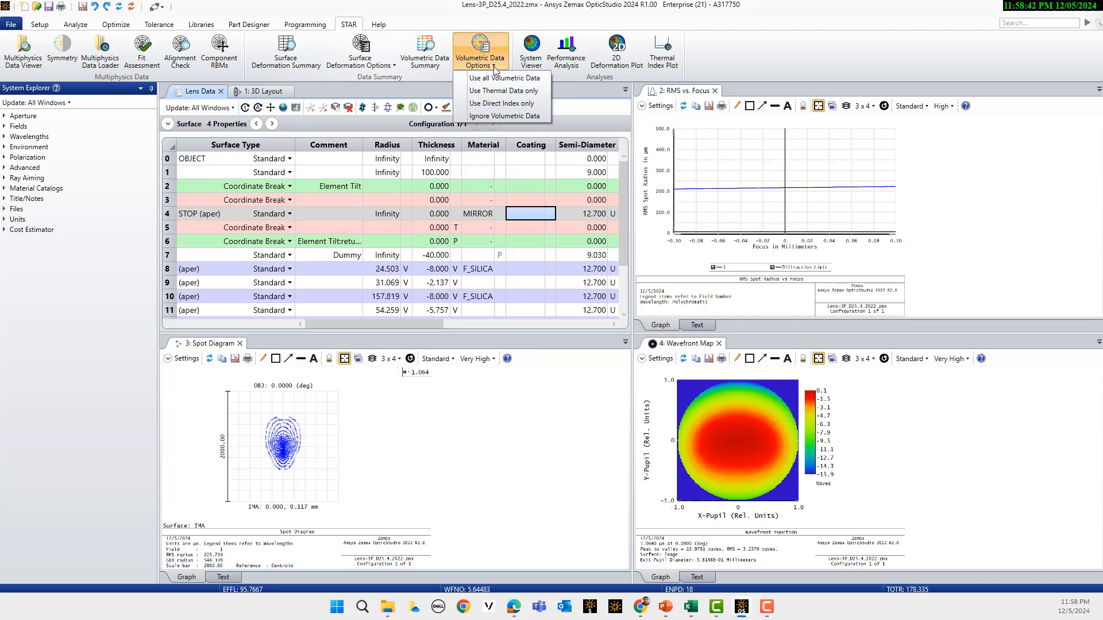
{"action": "mouse_move", "coordinate": [504, 116]}
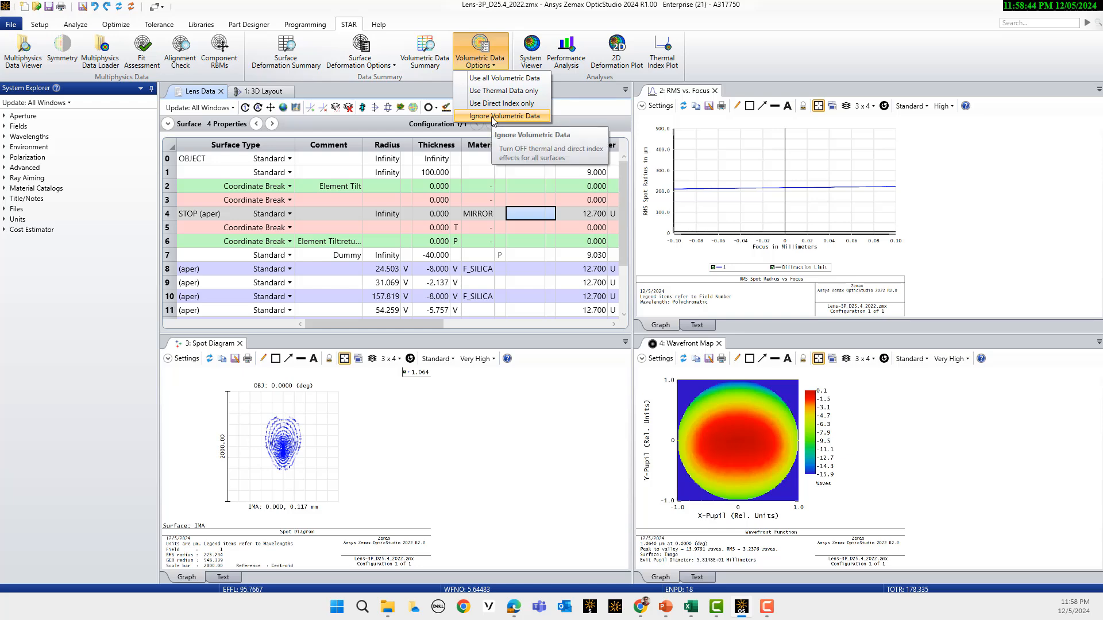
{"action": "left_click", "coordinate": [516, 116]}
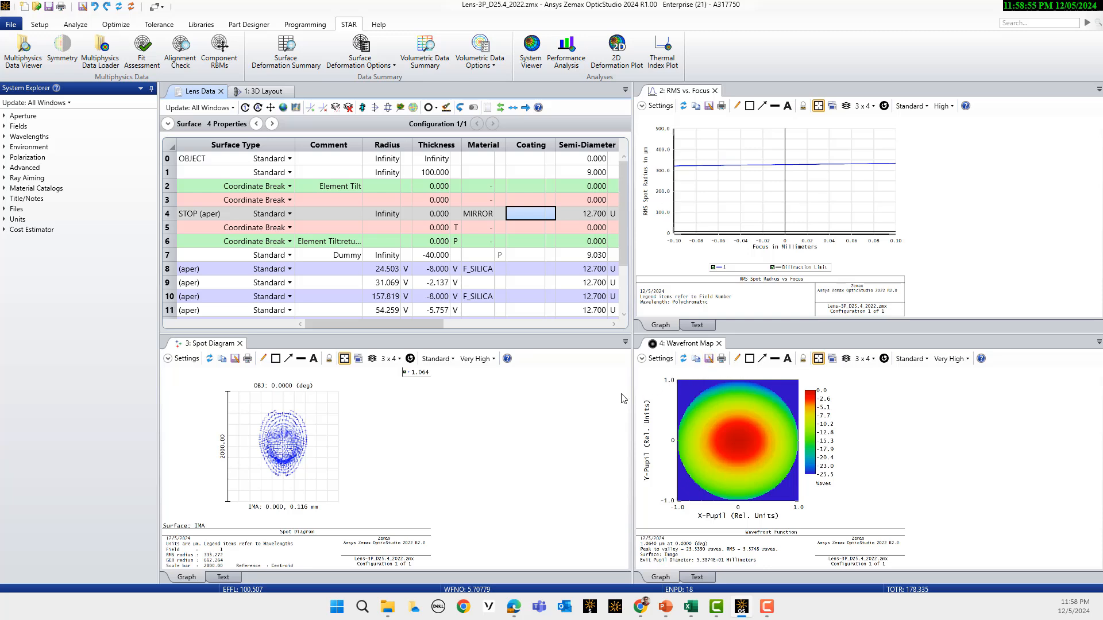
{"action": "mouse_move", "coordinate": [505, 79]}
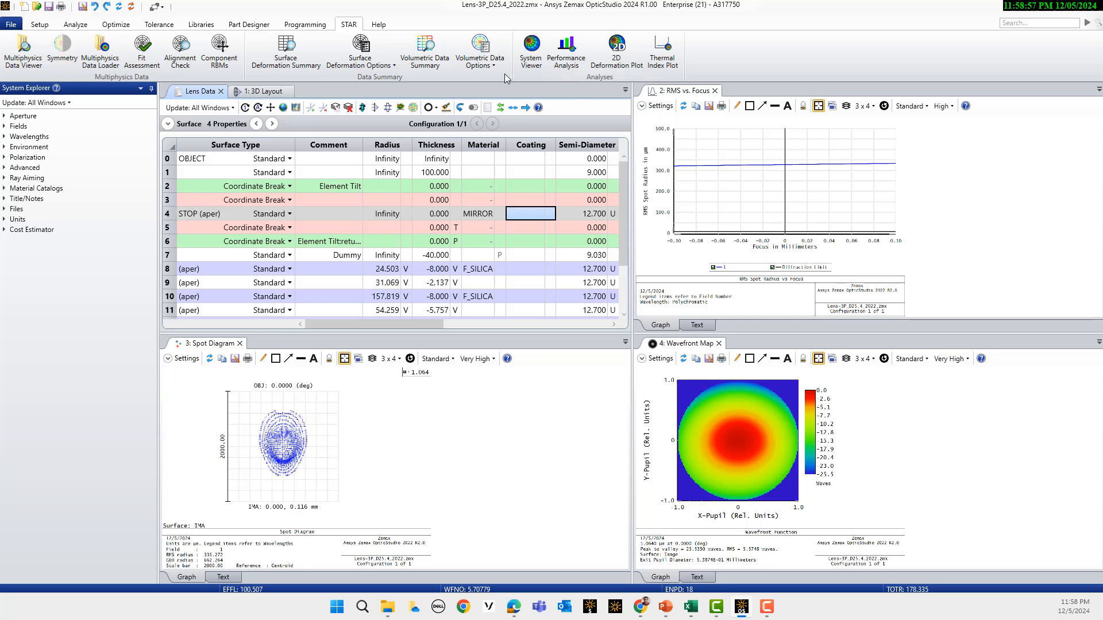
{"action": "mouse_move", "coordinate": [424, 50]}
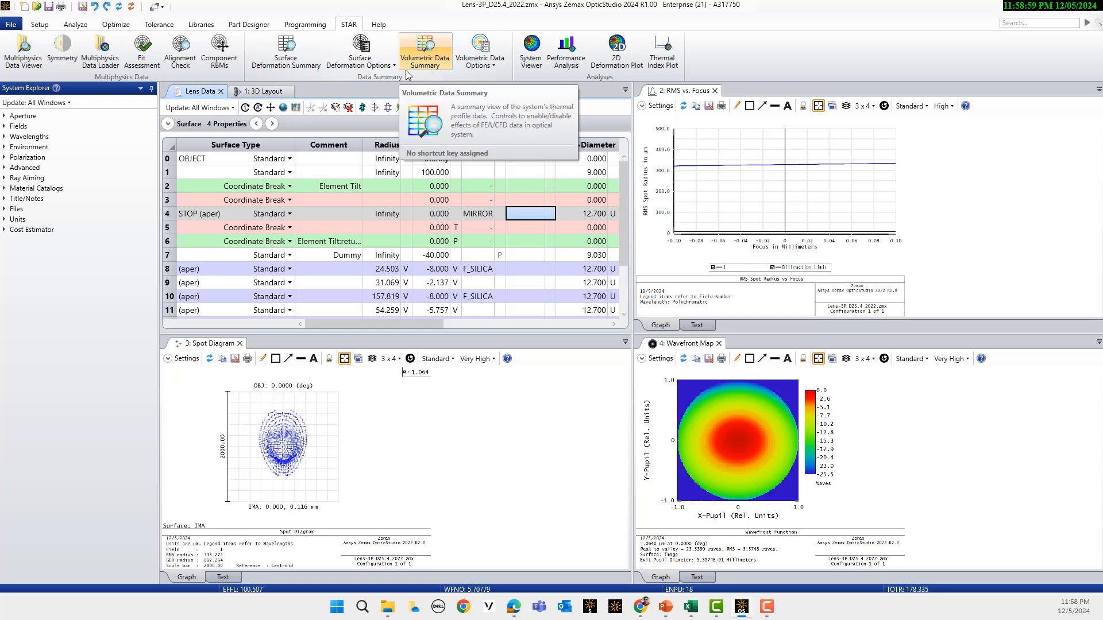
Switch STAR surface deformation from Ignore Deformation Effects to Use Deformation without RBMs.
{"action": "left_click", "coordinate": [360, 51]}
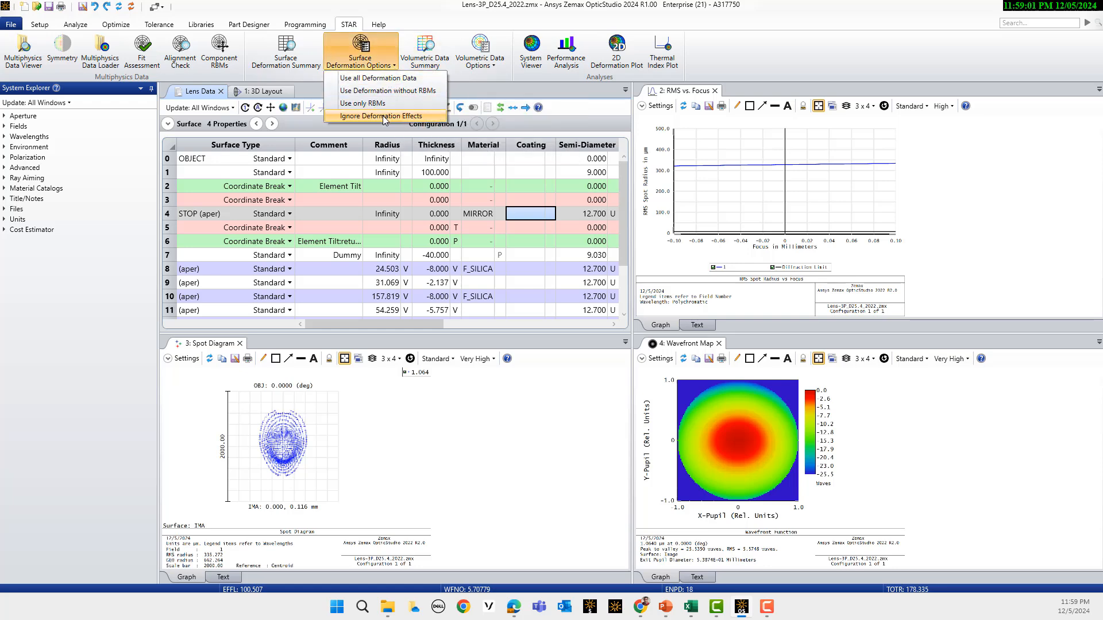
{"action": "left_click", "coordinate": [383, 116]}
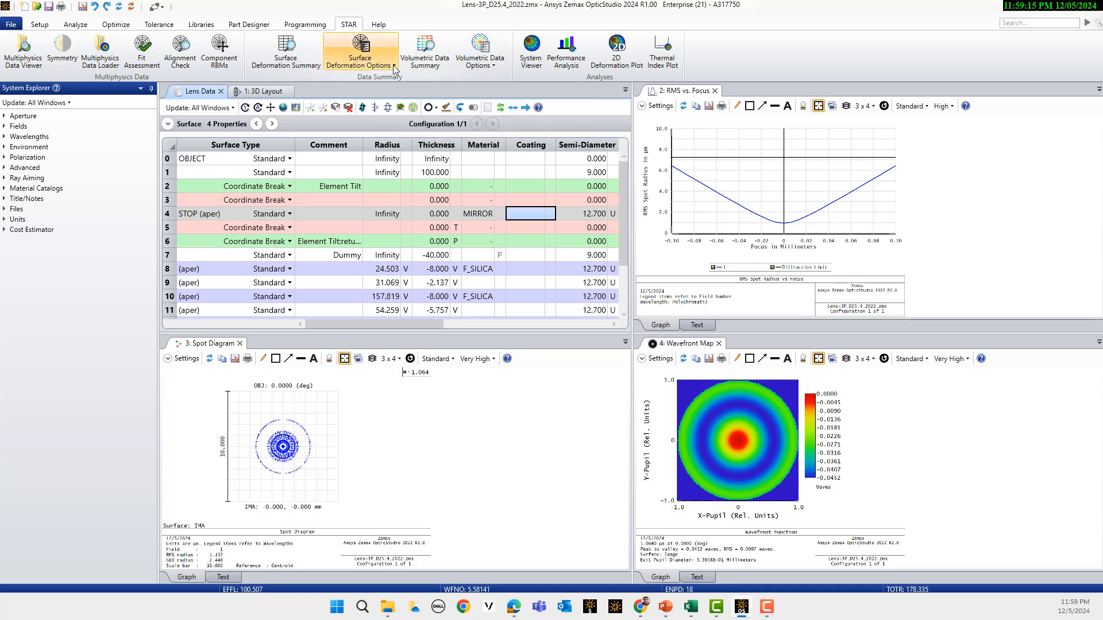
{"action": "left_click", "coordinate": [360, 52]}
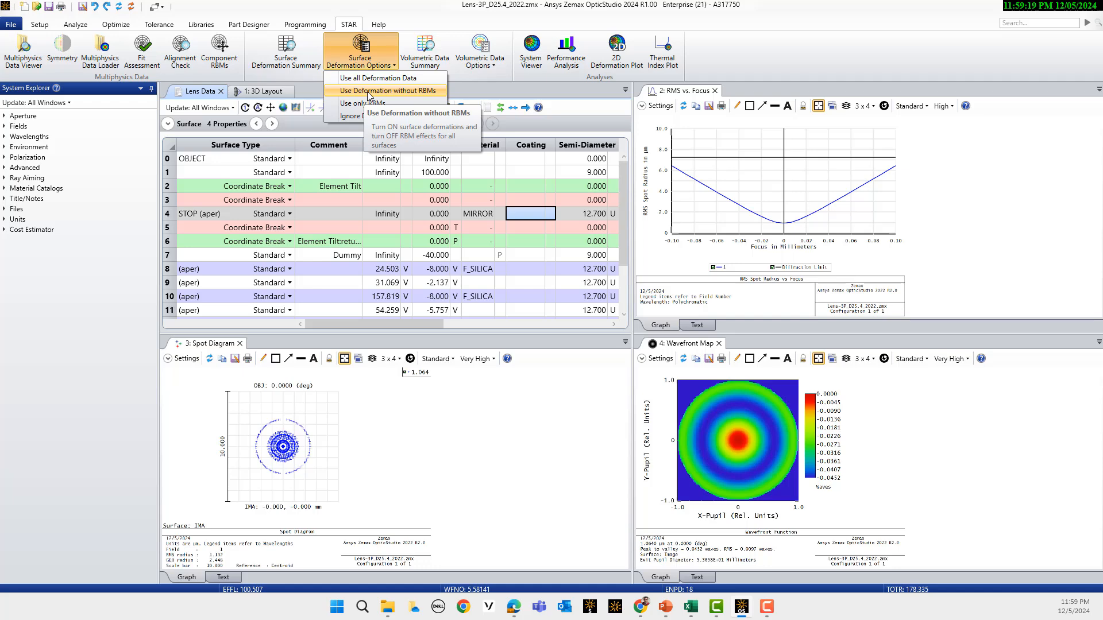
{"action": "left_click", "coordinate": [386, 90]}
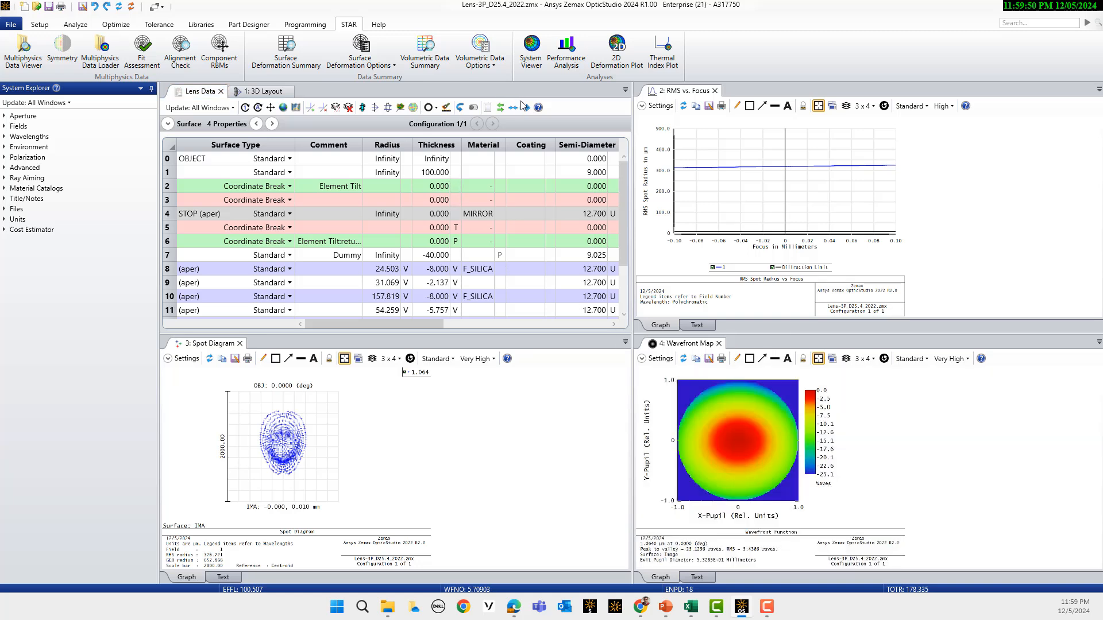
{"action": "mouse_move", "coordinate": [567, 51]}
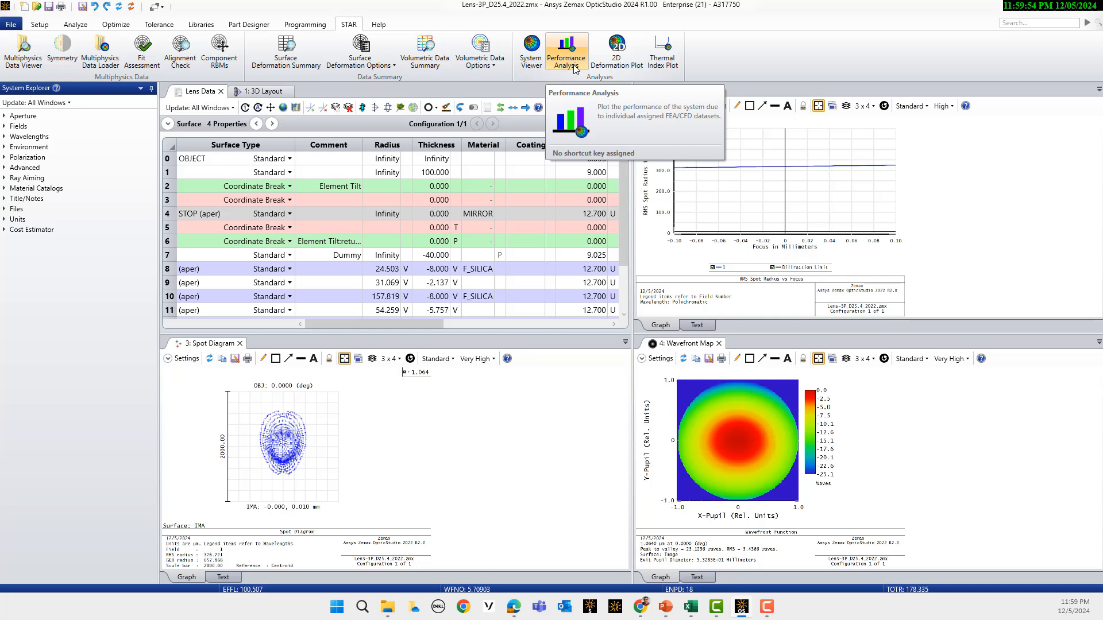
Show the STAR Performance Analysis RMS spot size chart floating beside the 3D Layout.
{"action": "left_click", "coordinate": [566, 50]}
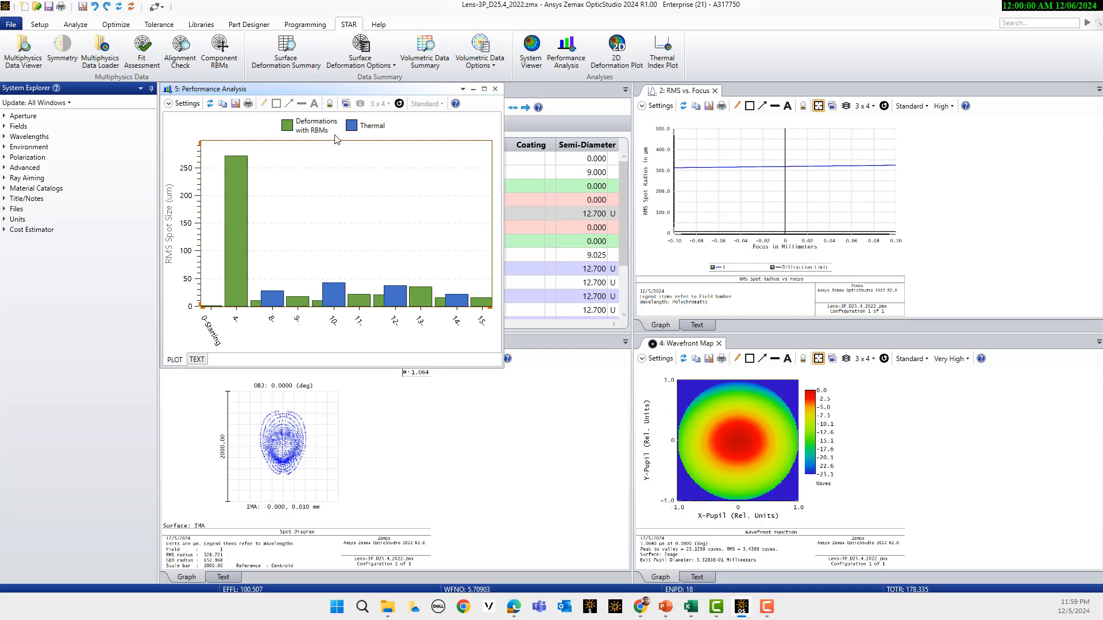
{"action": "mouse_move", "coordinate": [246, 294]}
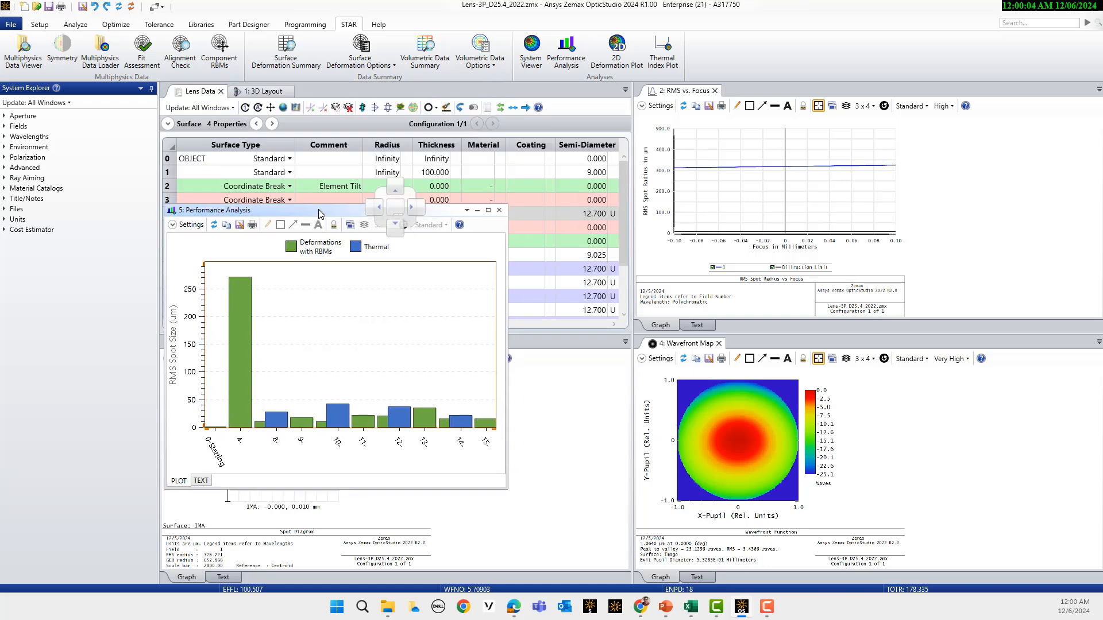
{"action": "left_click", "coordinate": [262, 91]}
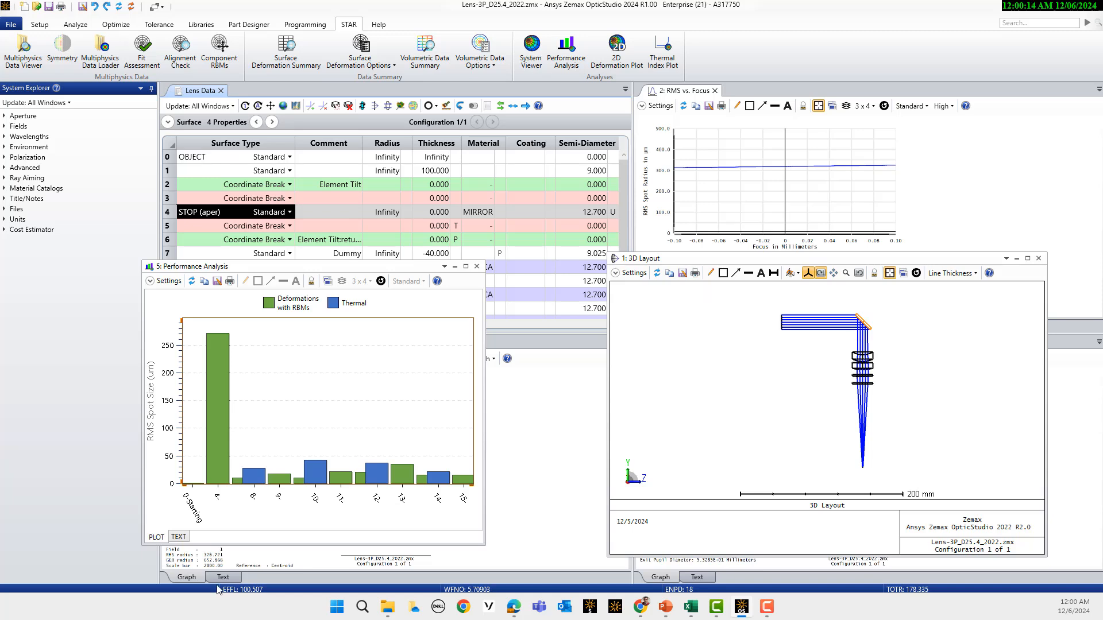
{"action": "mouse_move", "coordinate": [180, 434]}
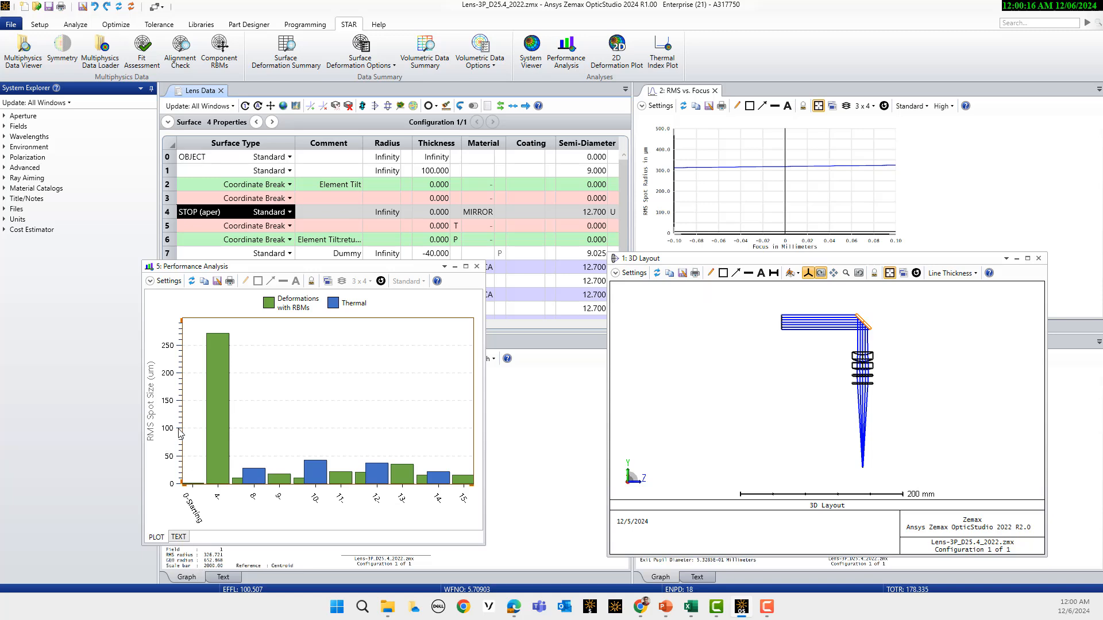